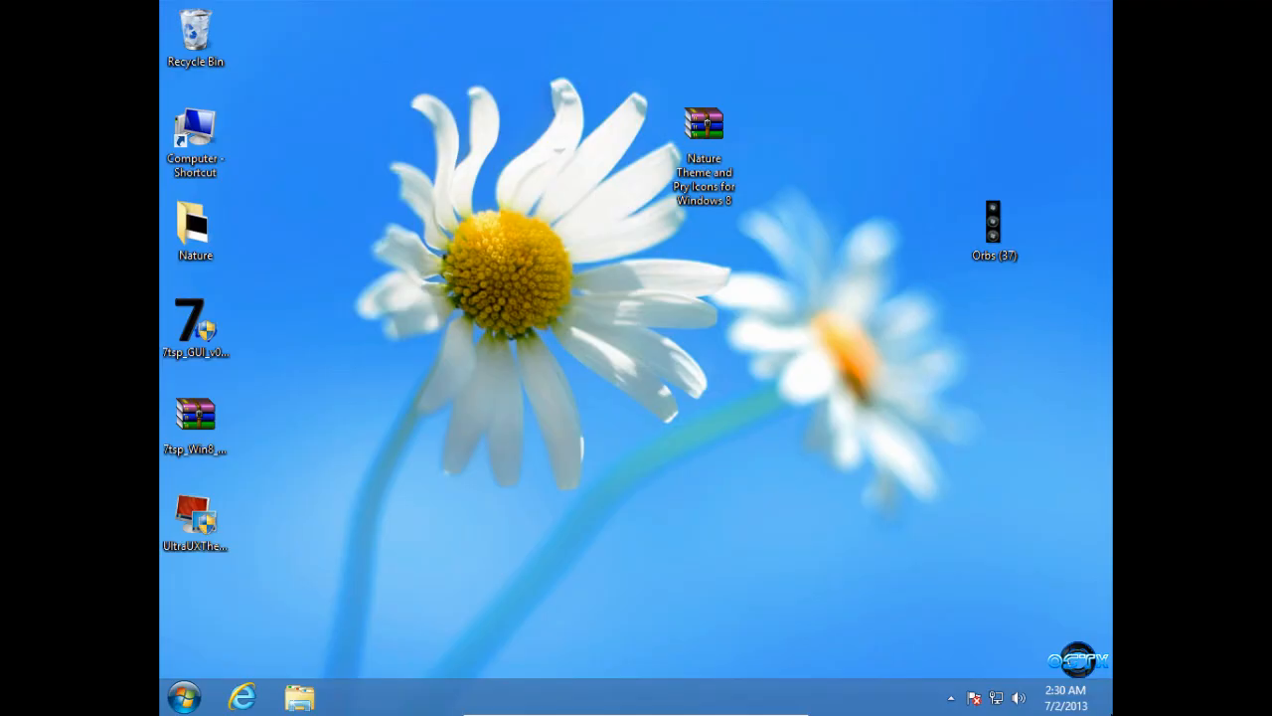
{"action": "mouse_move", "coordinate": [764, 489]}
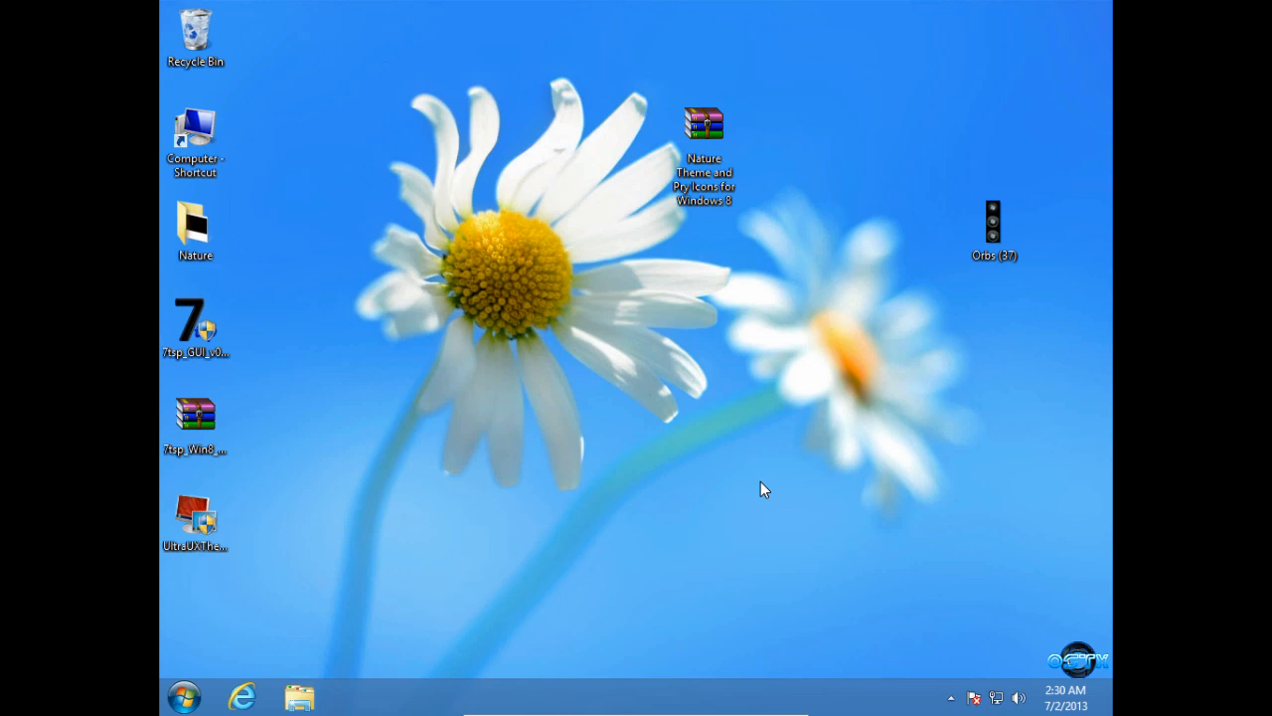
{"action": "mouse_move", "coordinate": [732, 316]}
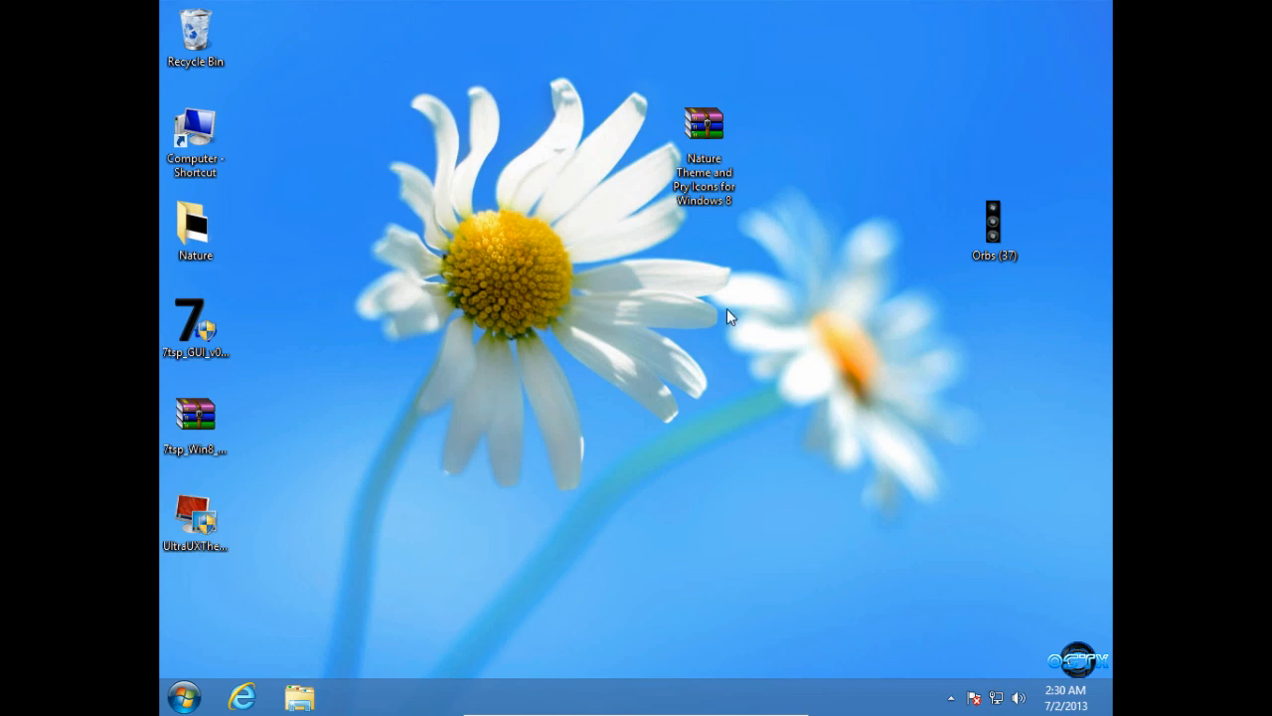
Bring up WinRAR's Extract Here options for the Nature theme and icons archive.
{"action": "right_click", "coordinate": [704, 123]}
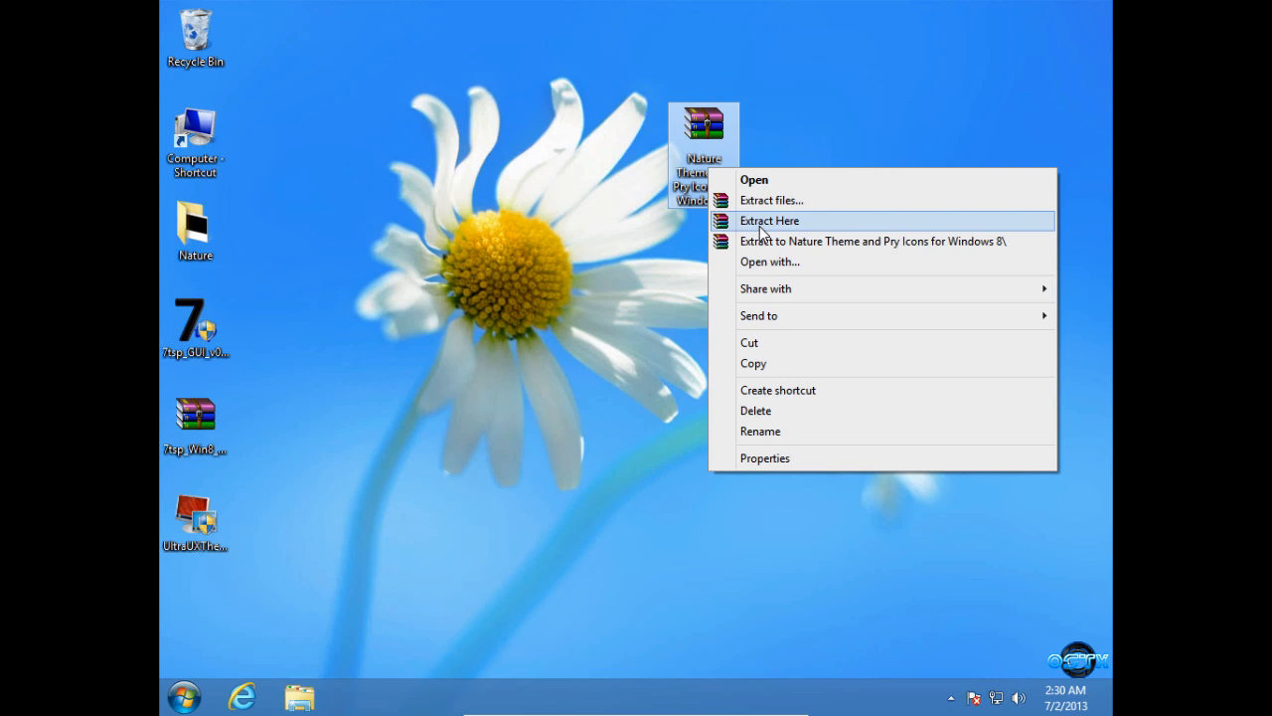
{"action": "mouse_move", "coordinate": [396, 259]}
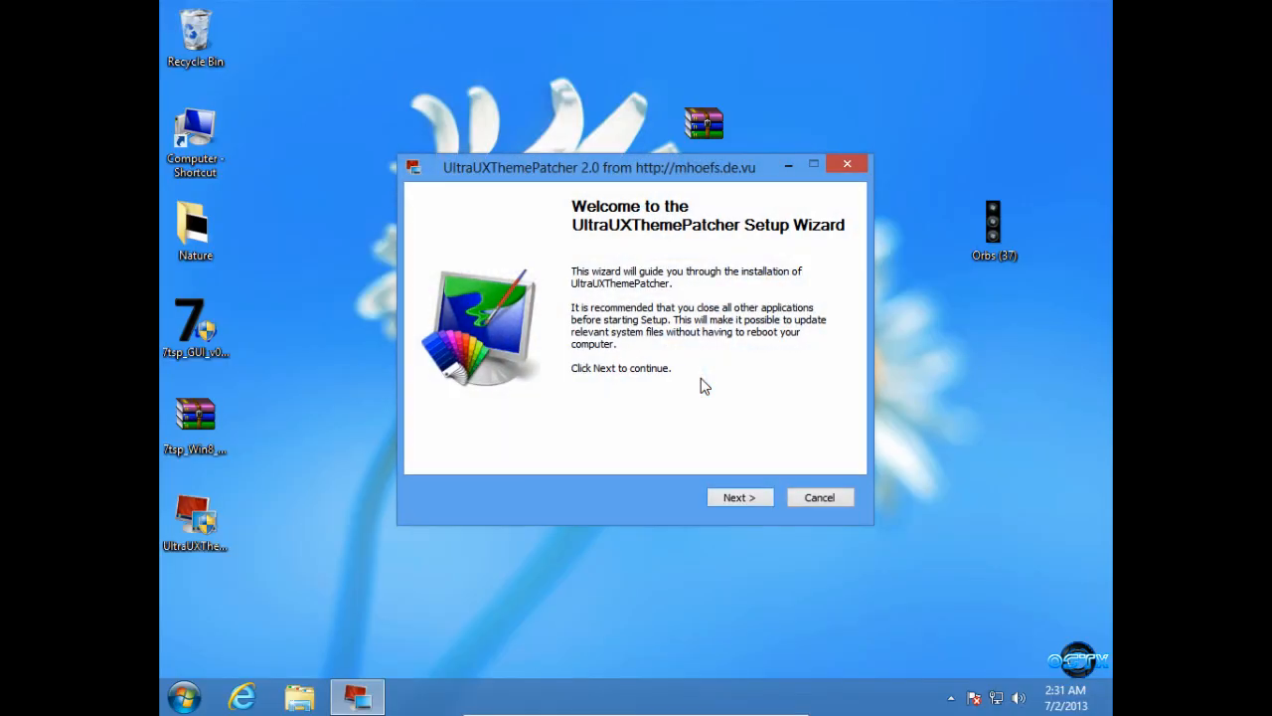
Run UltraUXThemePatcher 2.0 setup through the license to completion and close the wizard.
{"action": "left_click", "coordinate": [739, 497]}
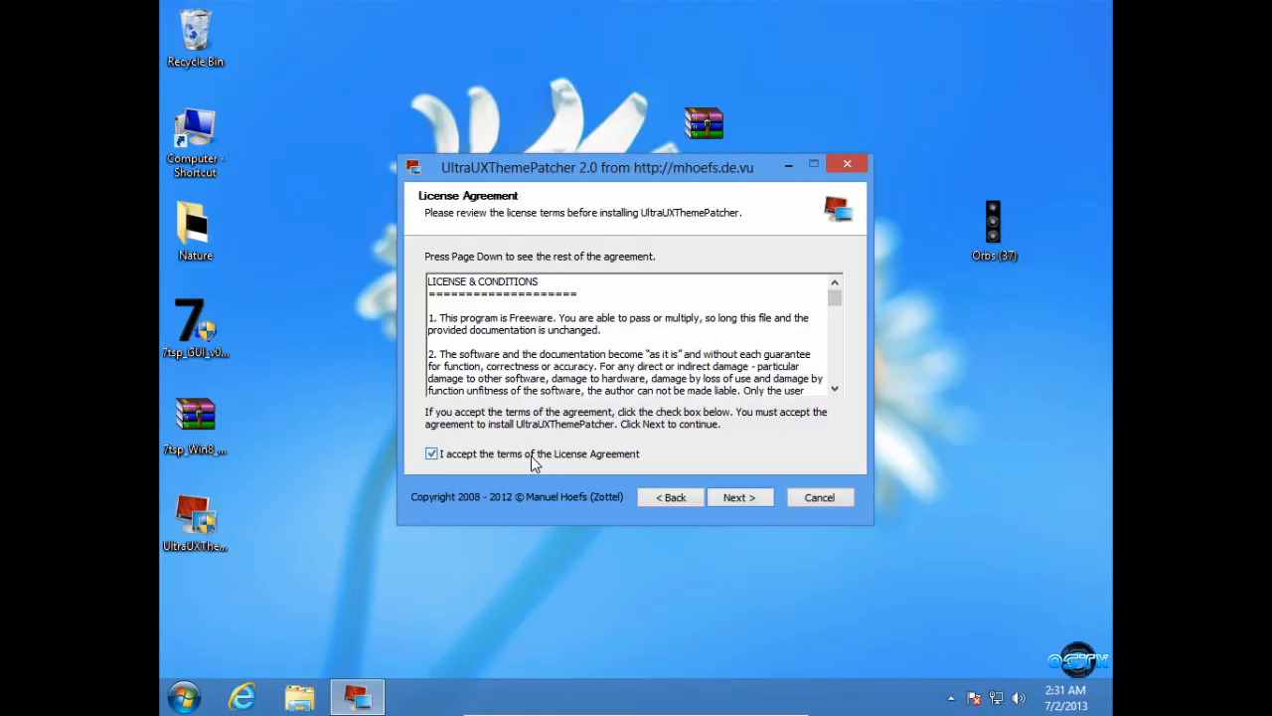
{"action": "left_click", "coordinate": [739, 497]}
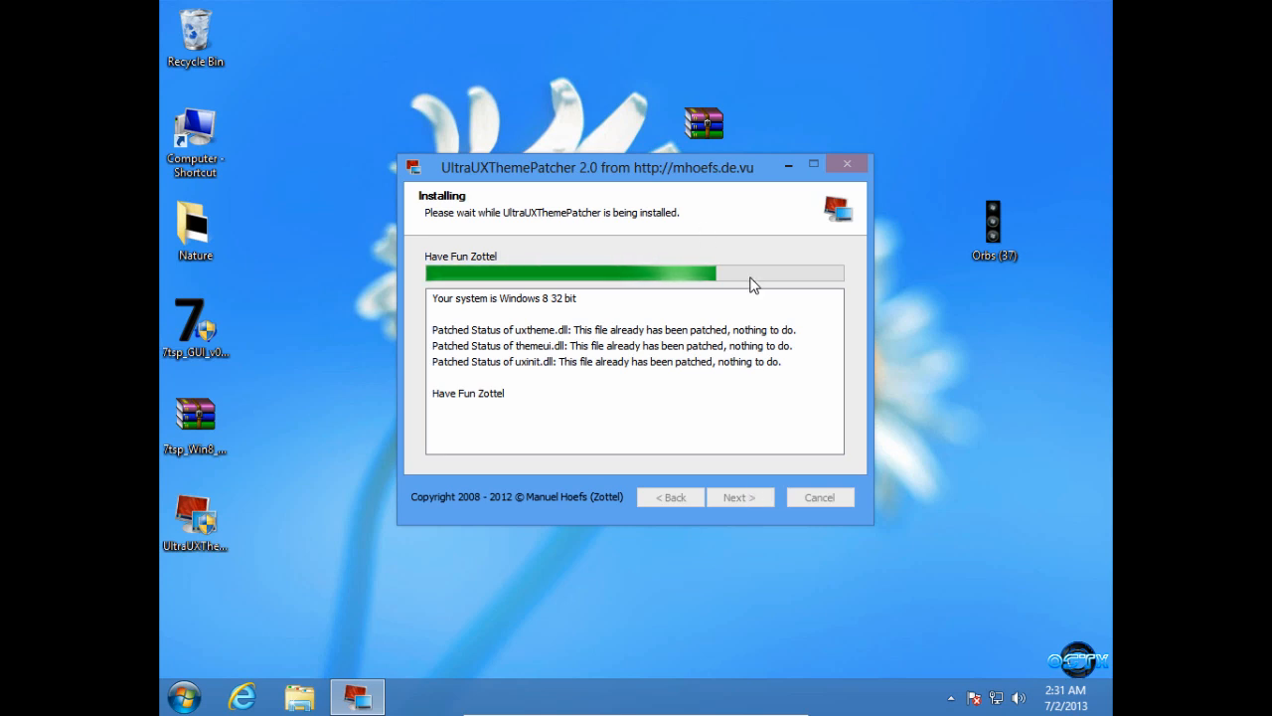
{"action": "mouse_move", "coordinate": [712, 378]}
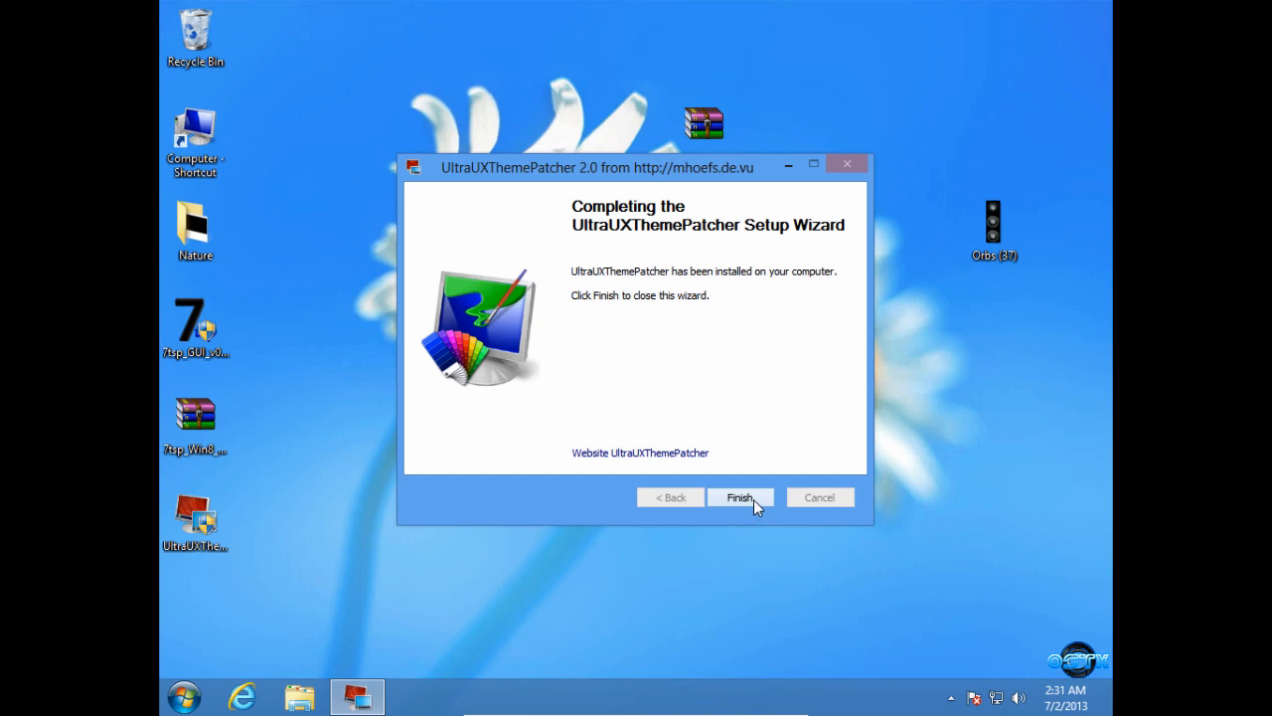
{"action": "left_click", "coordinate": [740, 497]}
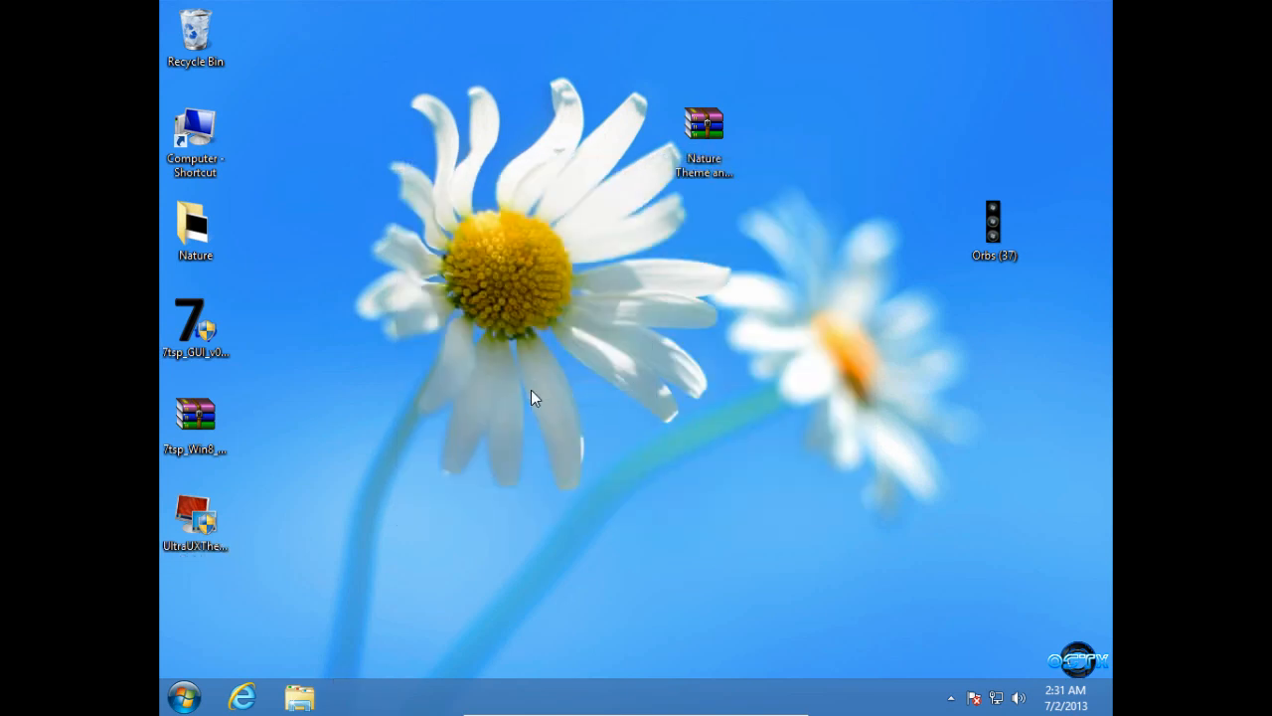
Copy the Nature theme folder and theme file from the Nature folder on the desktop.
{"action": "double_click", "coordinate": [195, 222]}
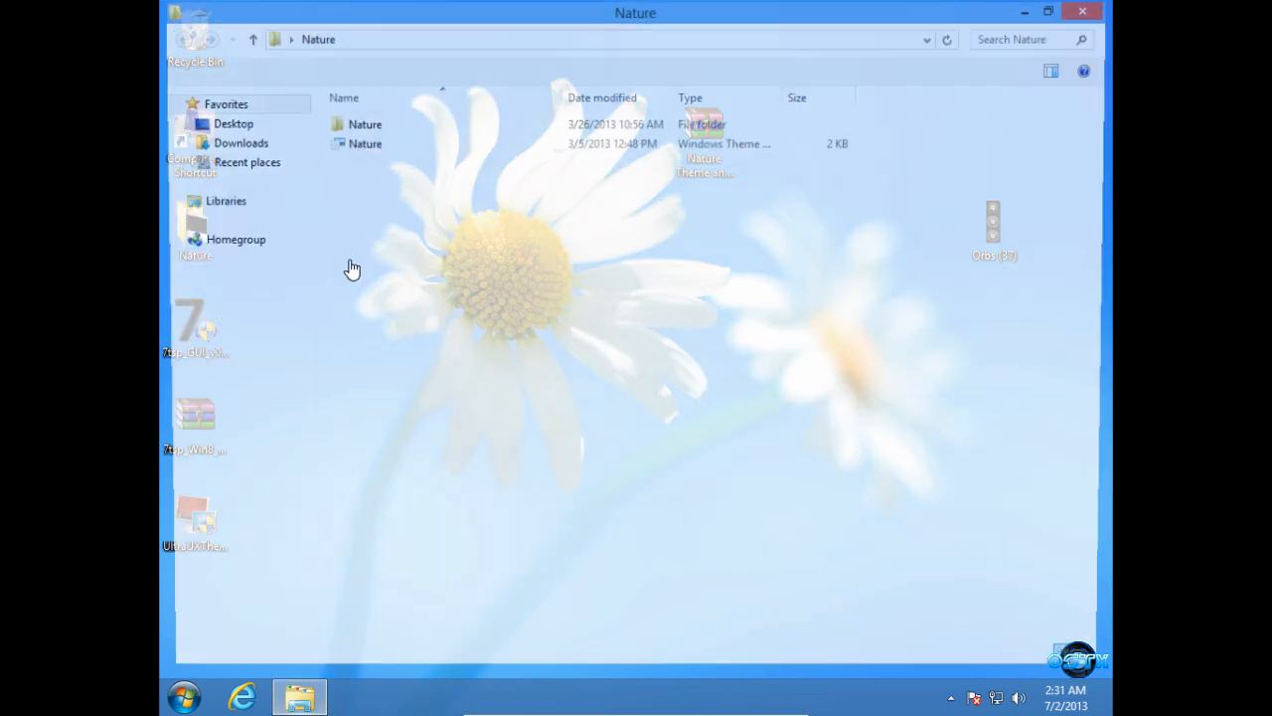
{"action": "right_click", "coordinate": [366, 123]}
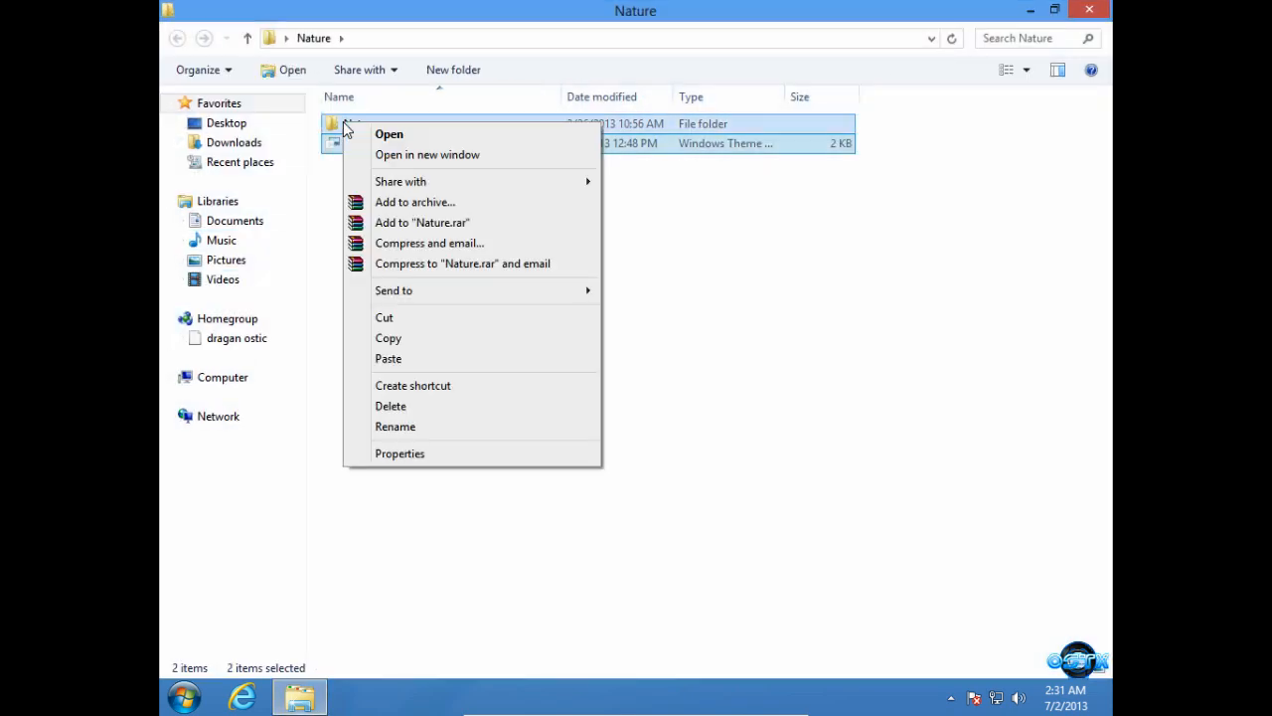
{"action": "left_click", "coordinate": [231, 387]}
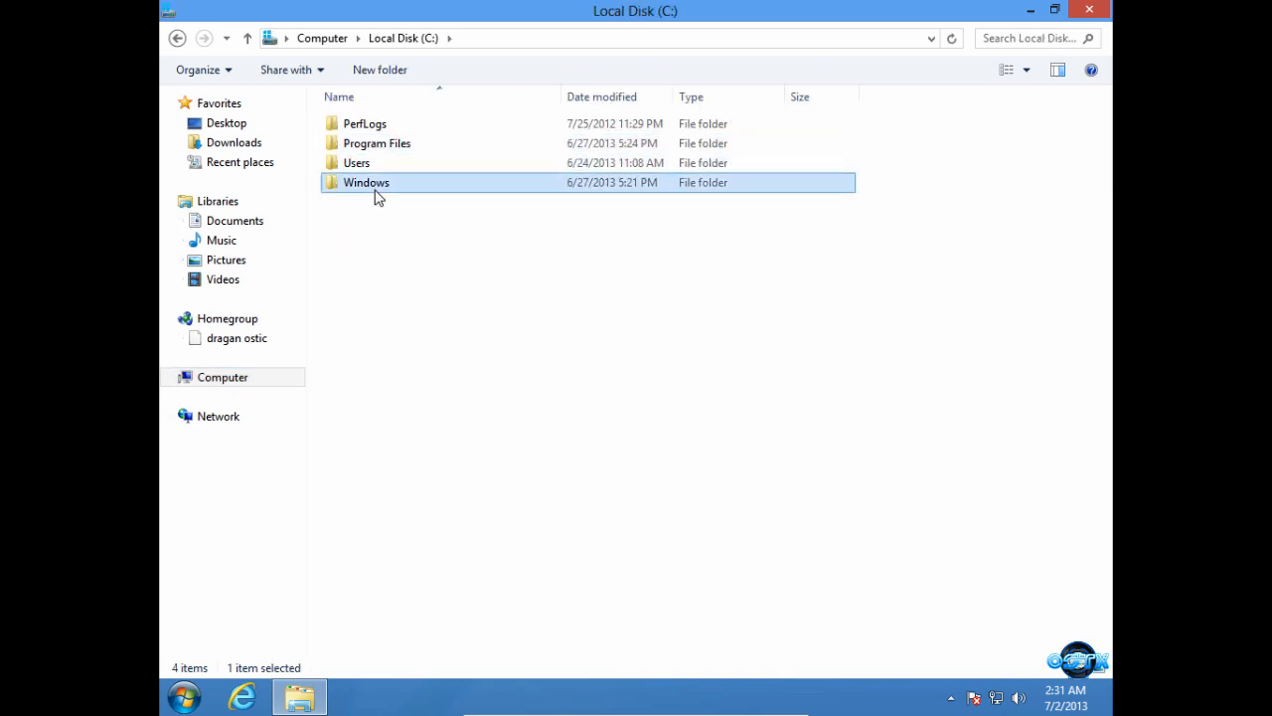
Paste them into C:\Windows\Resources\Themes, replacing existing files with administrator permission.
{"action": "double_click", "coordinate": [366, 183]}
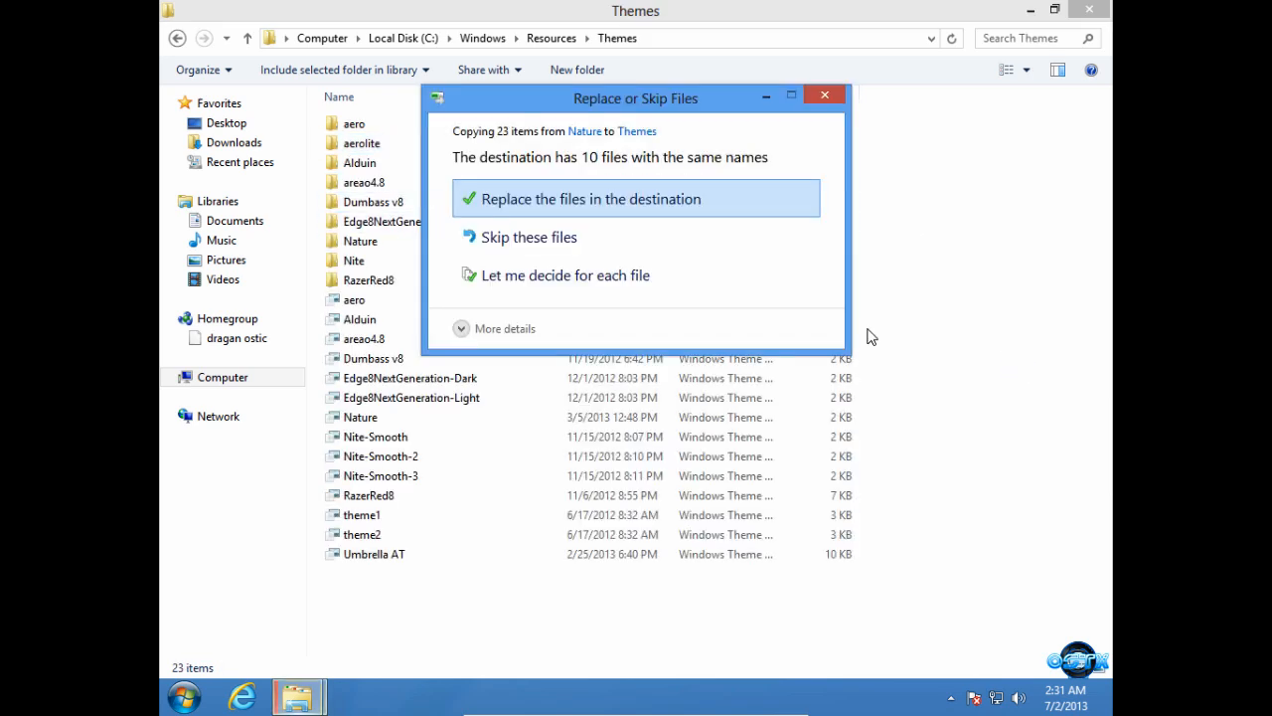
{"action": "left_click", "coordinate": [636, 199]}
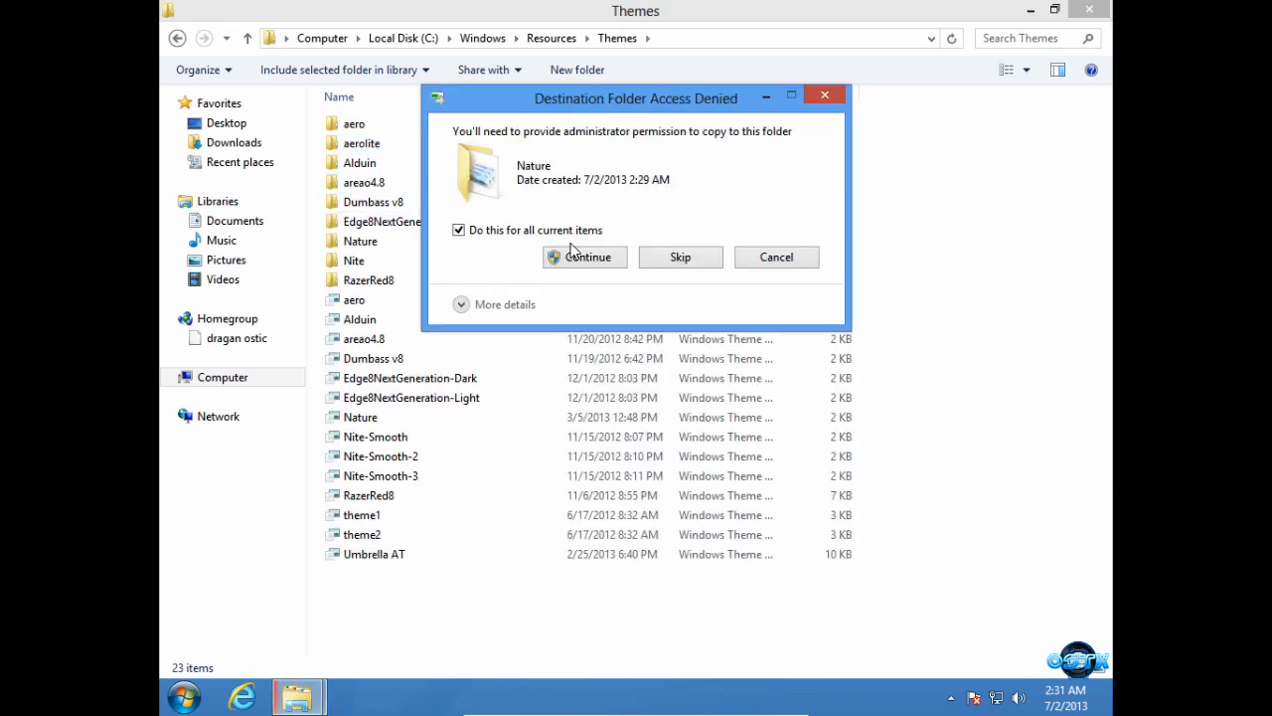
{"action": "left_click", "coordinate": [584, 256]}
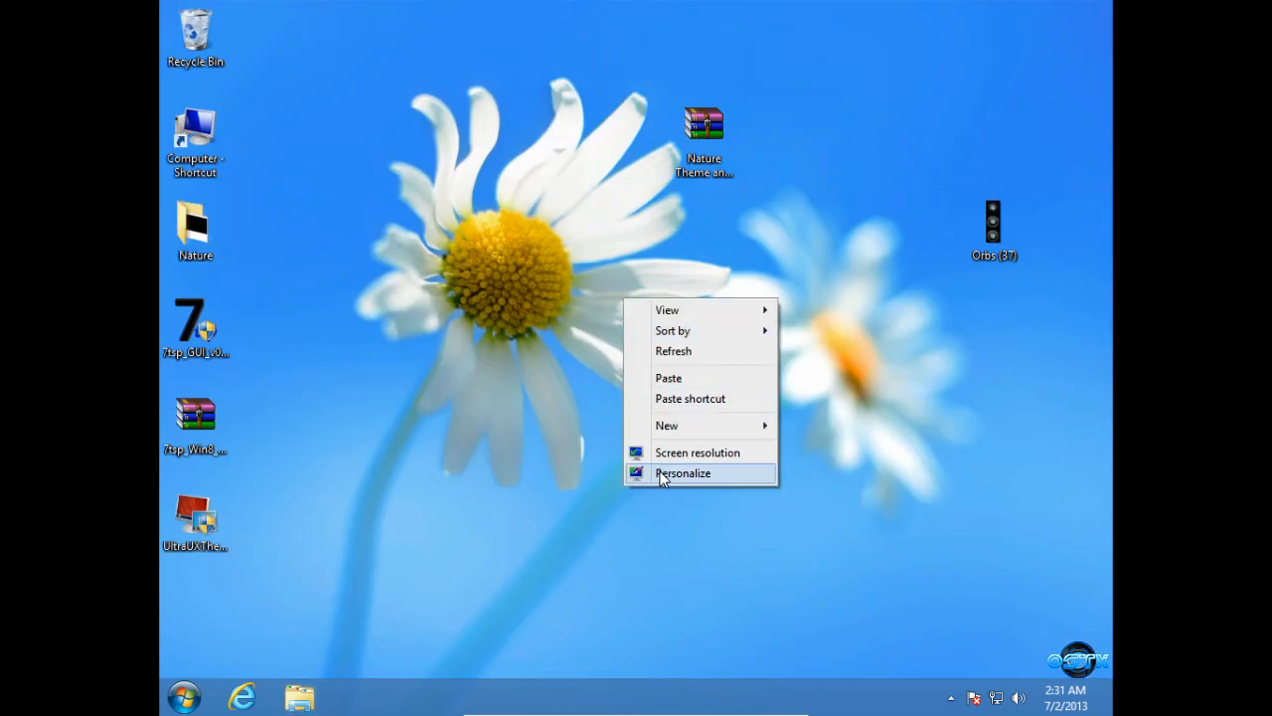
Apply the Nature theme from Personalization's Installed Themes, showing the green valley wallpaper.
{"action": "left_click", "coordinate": [684, 473]}
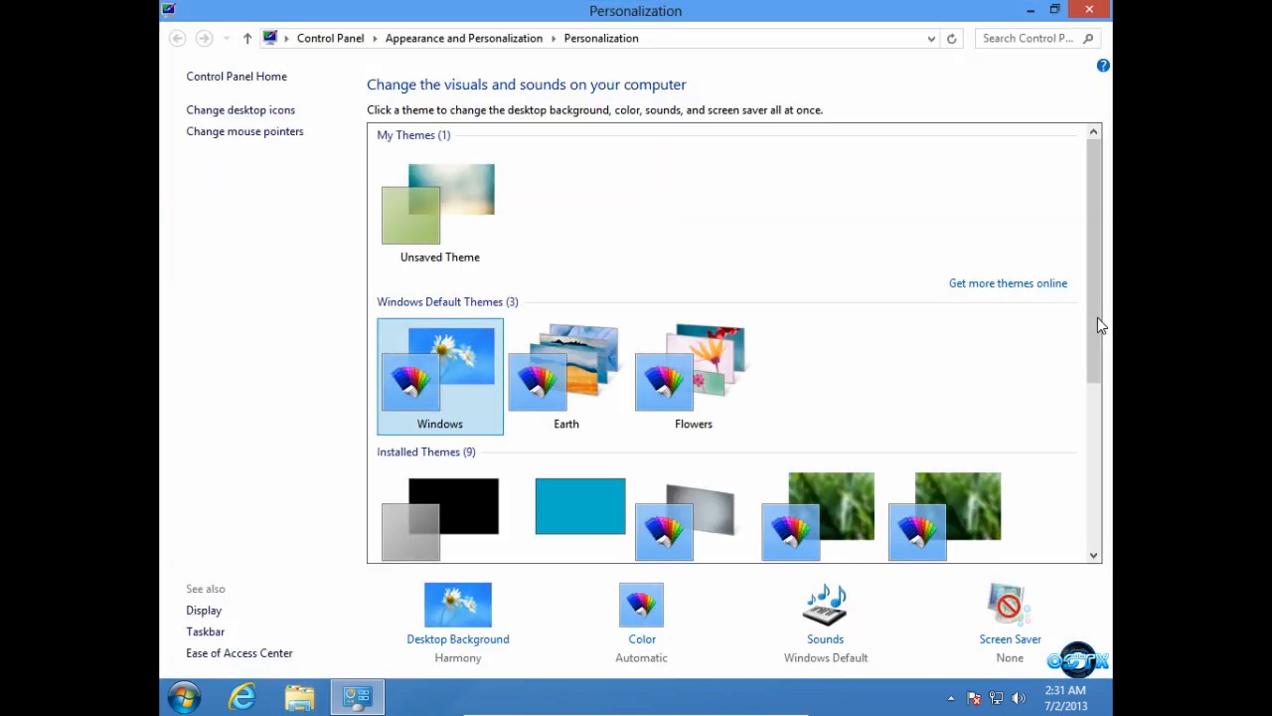
{"action": "scroll", "scroll_direction": "down", "scroll_amount": 3}
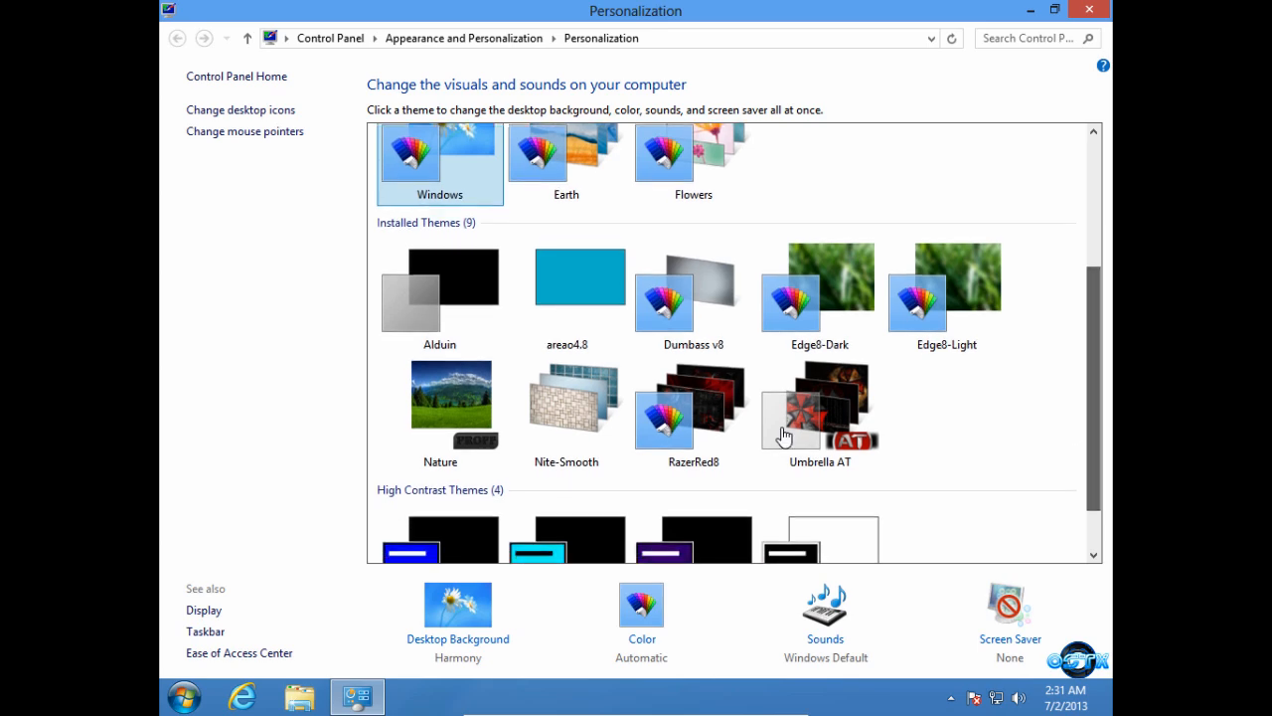
{"action": "left_click", "coordinate": [440, 398]}
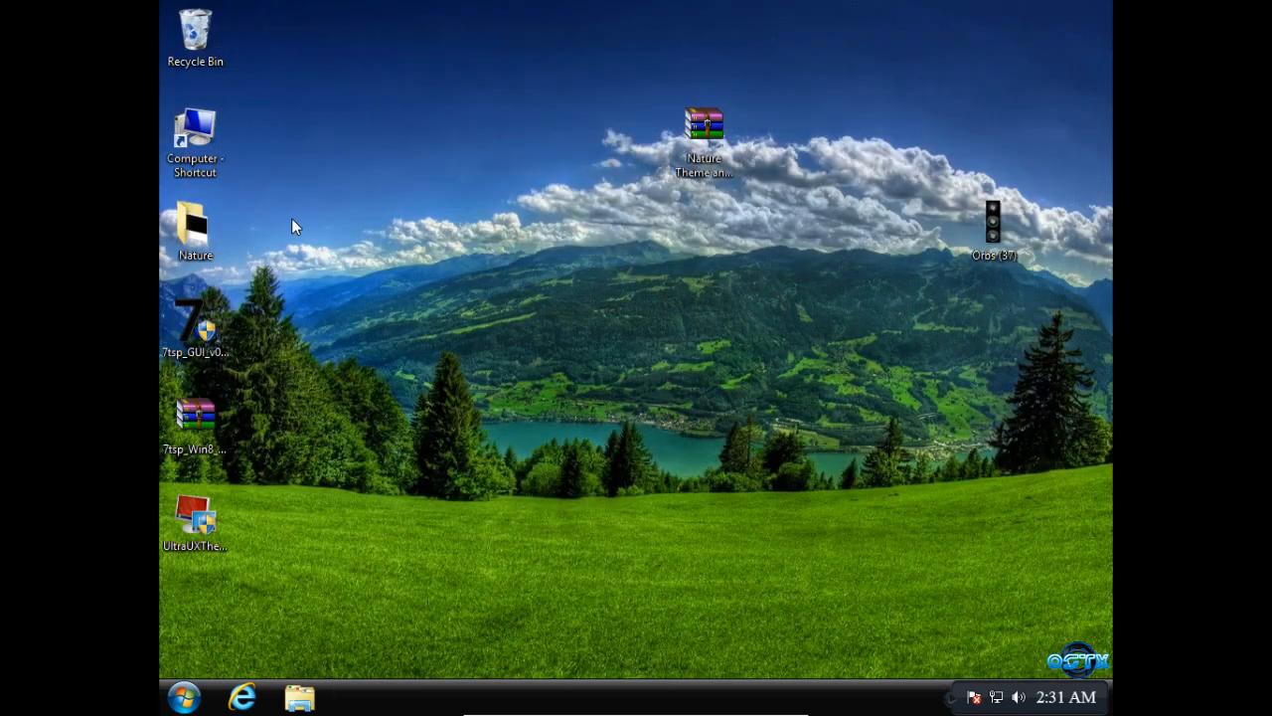
Check the themed desktop, dismiss its menu and launch the 7tsp GUI portable patcher.
{"action": "right_click", "coordinate": [294, 226]}
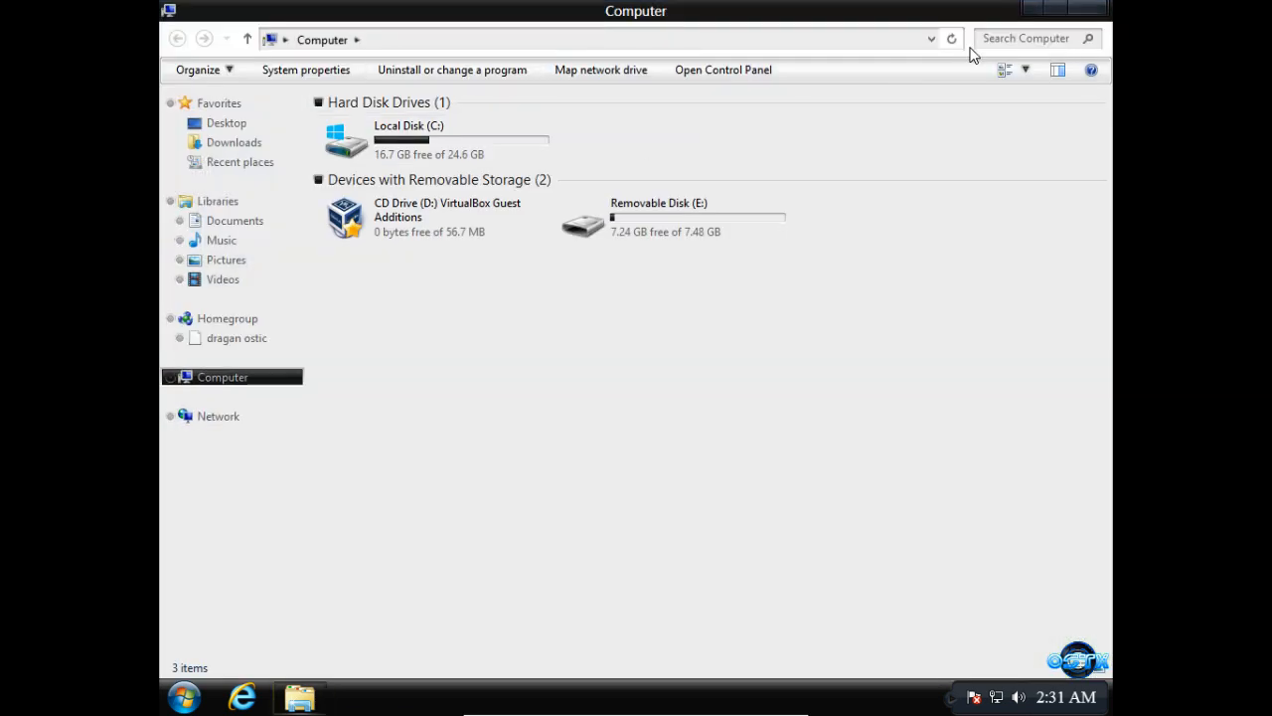
{"action": "right_click", "coordinate": [401, 282]}
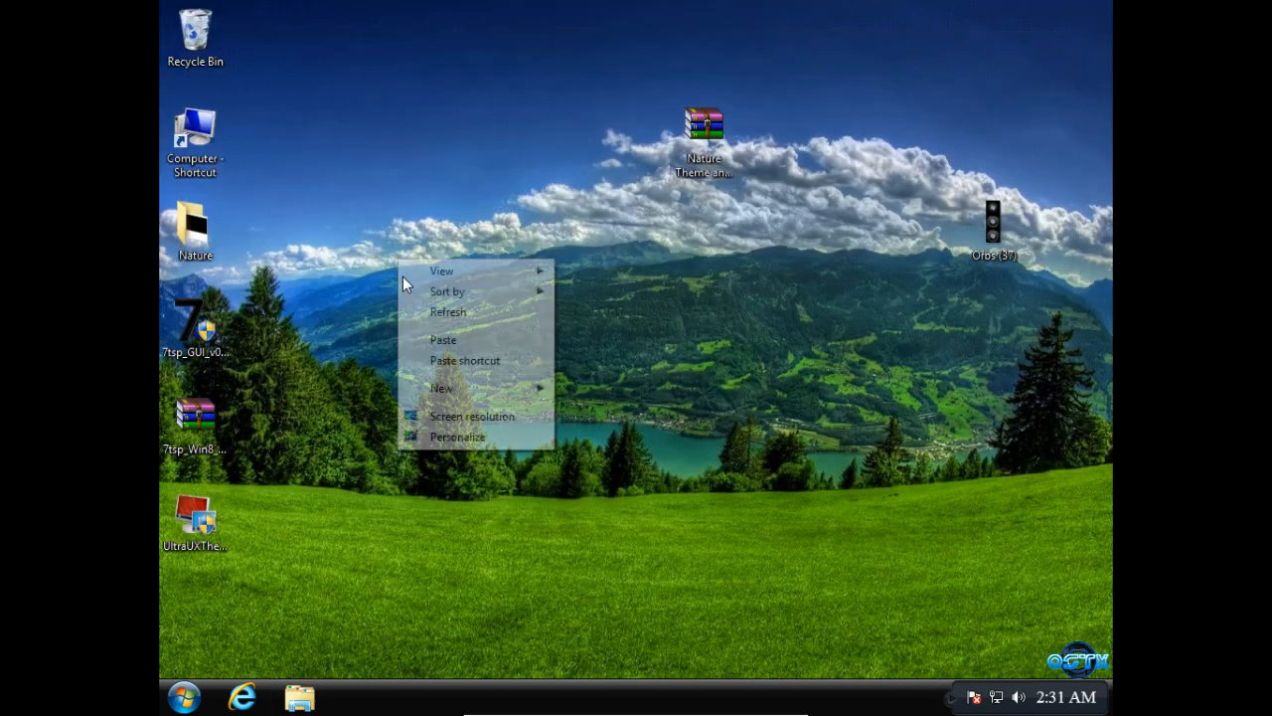
{"action": "left_click", "coordinate": [322, 340]}
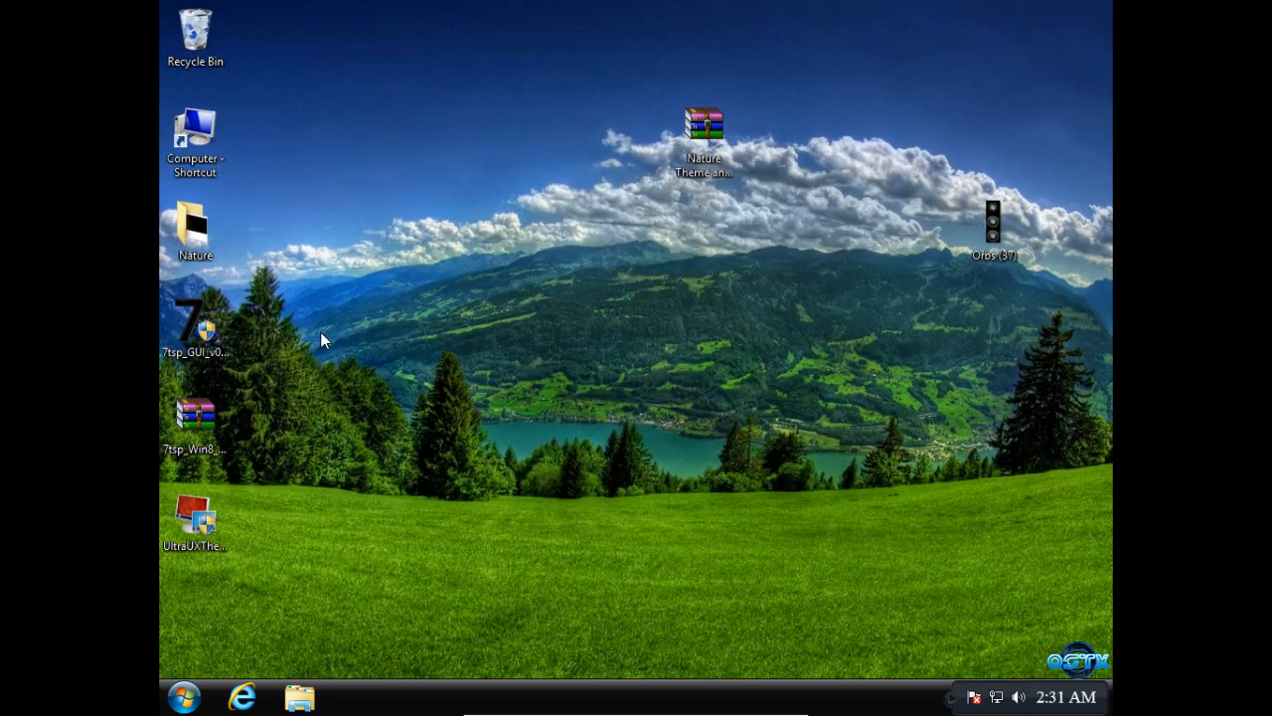
{"action": "double_click", "coordinate": [194, 328]}
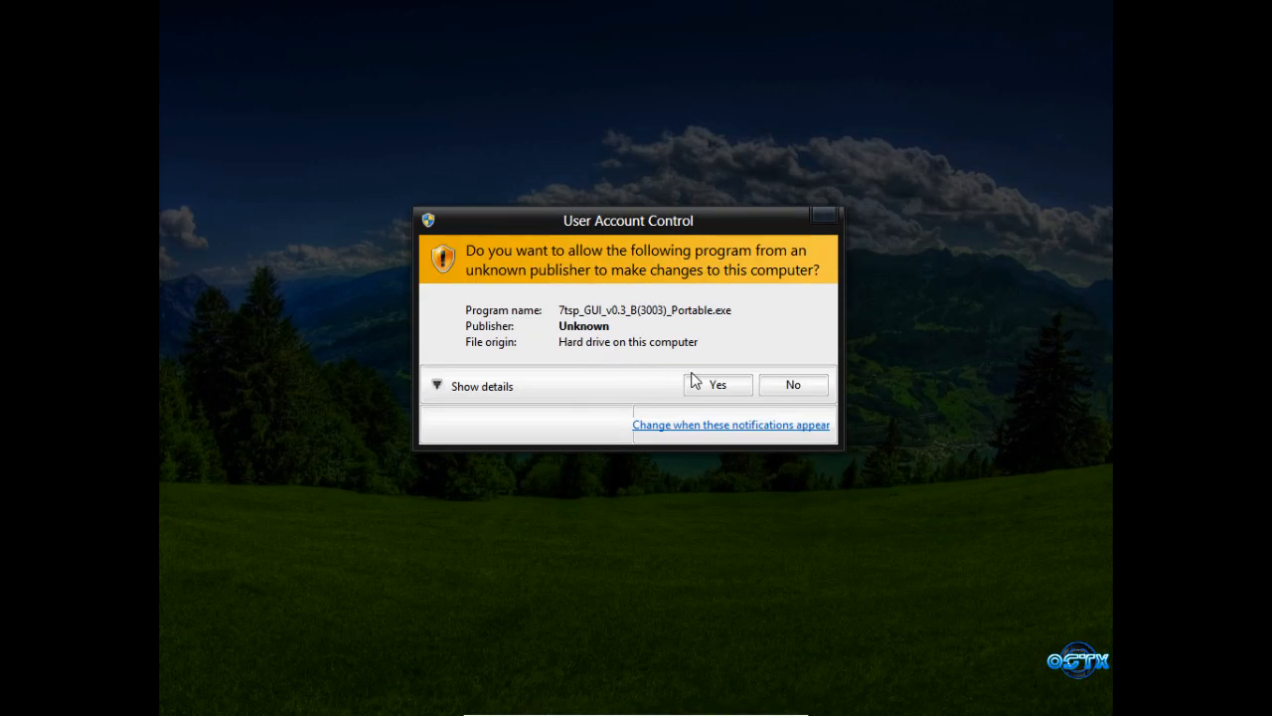
Allow 7tsp to run and close its ReadMe agreement, leaving Se7en Theme Source Patcher open.
{"action": "left_click", "coordinate": [718, 386]}
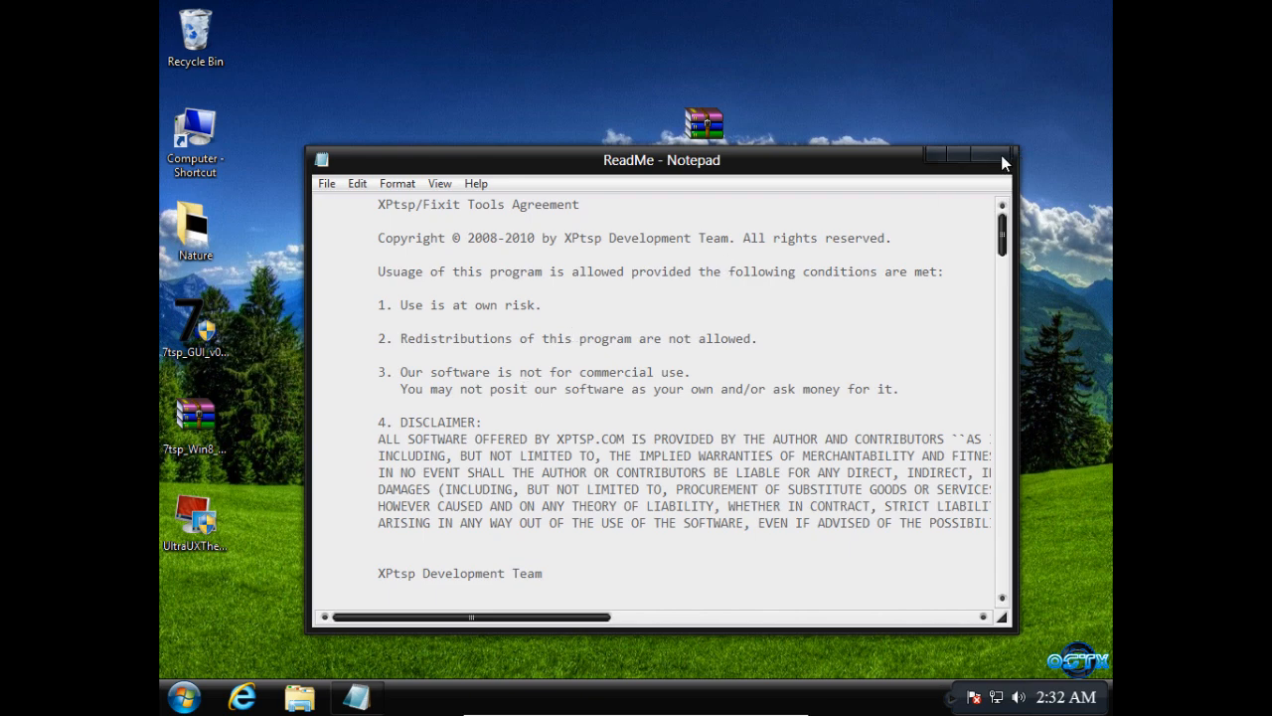
{"action": "left_click", "coordinate": [1002, 159]}
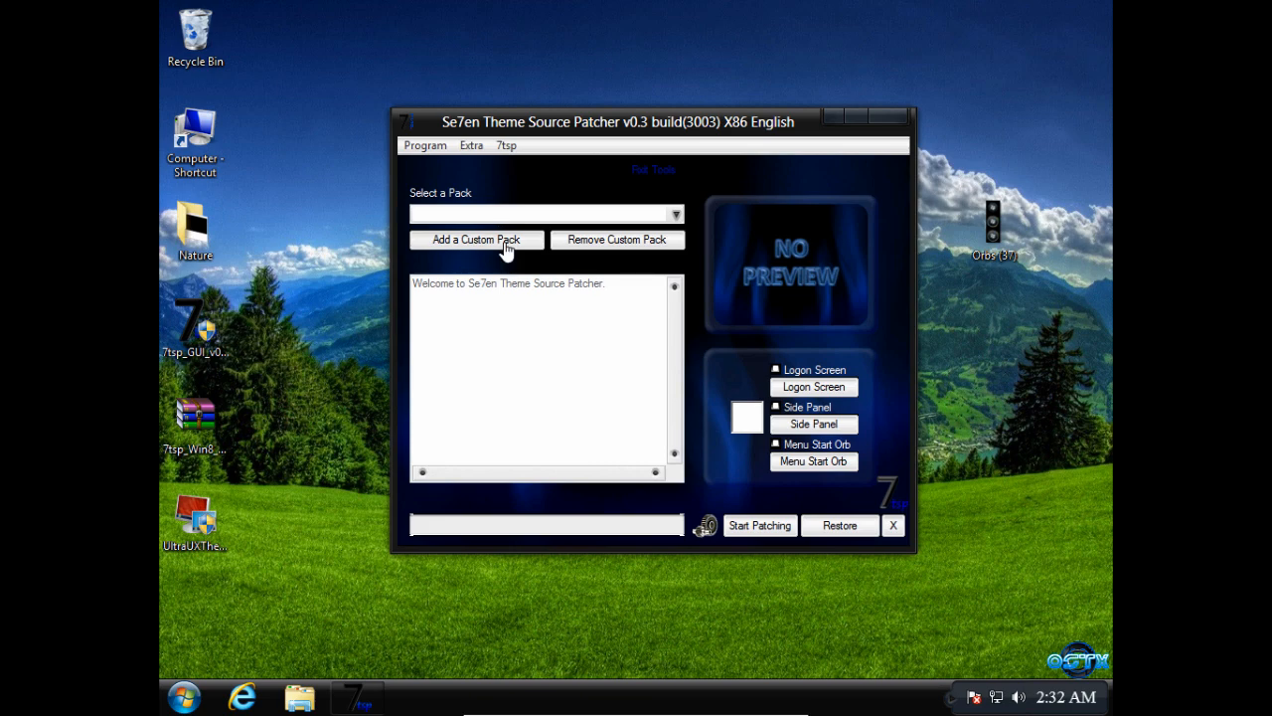
Load 7tsp_Win8_PRY_Dark_Icon_Pack.7z as a custom pack and confirm patching with a restore point.
{"action": "left_click", "coordinate": [478, 238]}
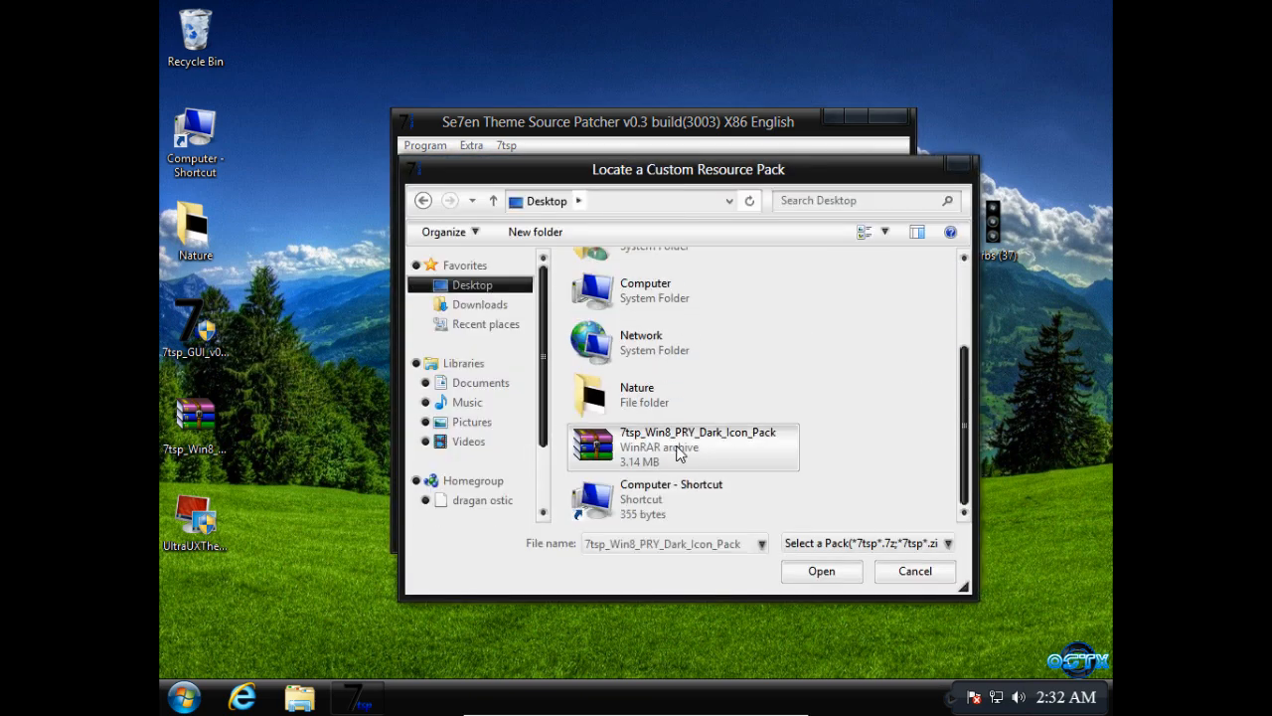
{"action": "mouse_move", "coordinate": [812, 467]}
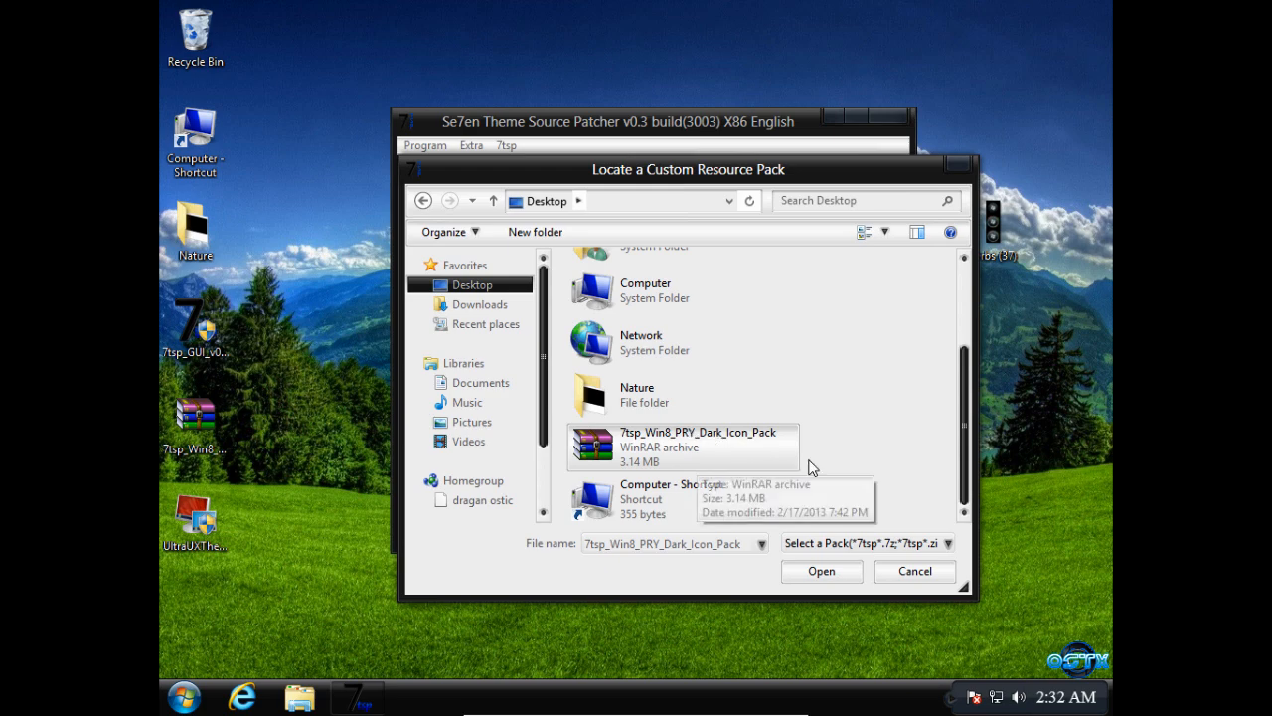
{"action": "left_click", "coordinate": [821, 571]}
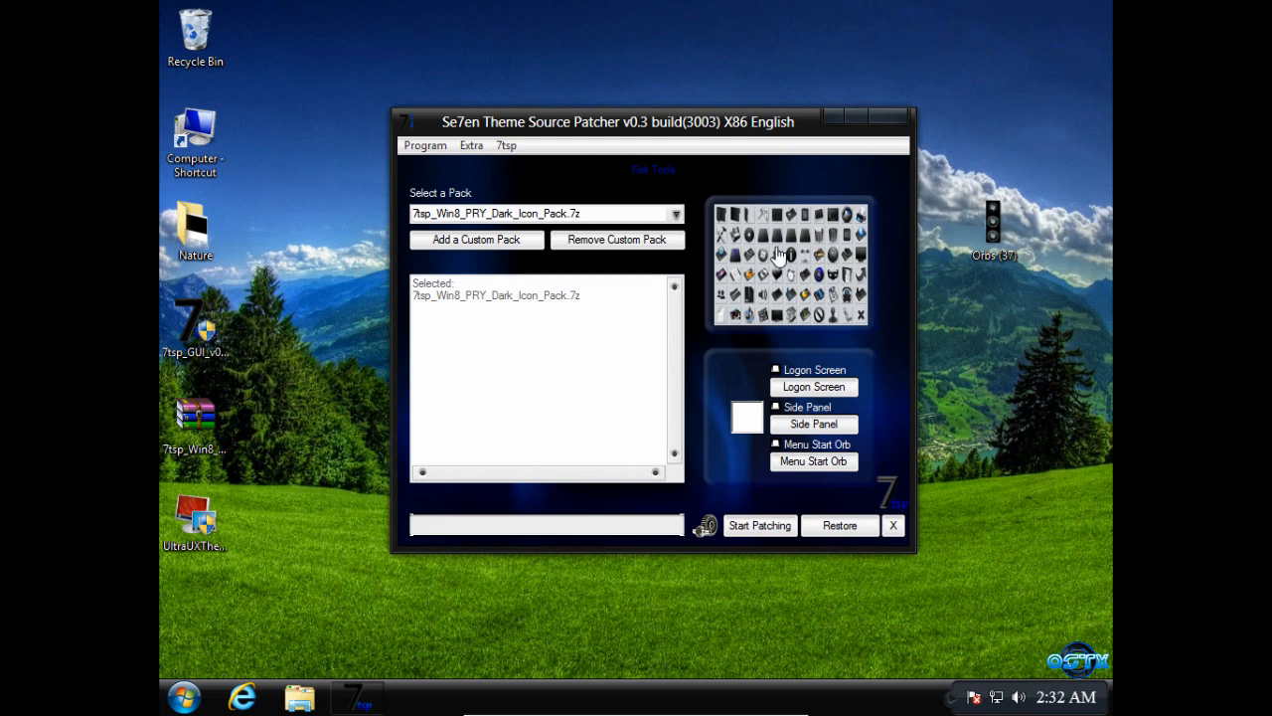
{"action": "mouse_move", "coordinate": [760, 524]}
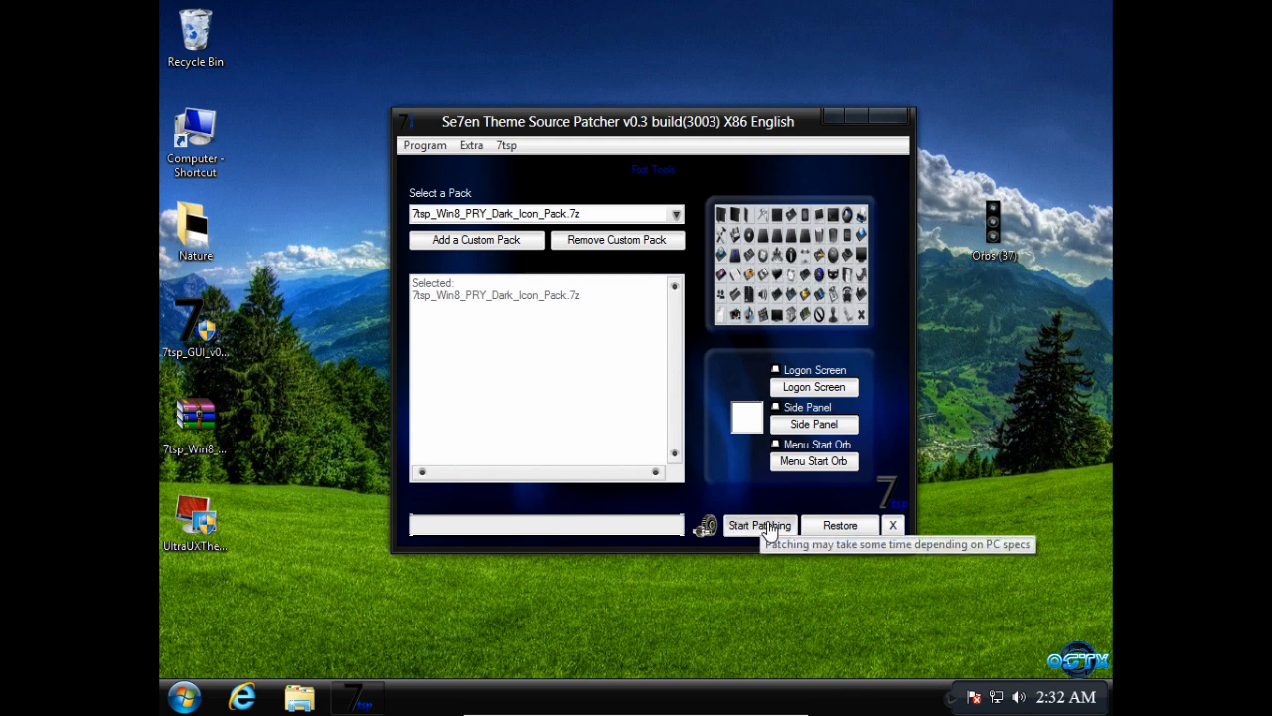
{"action": "mouse_move", "coordinate": [709, 505]}
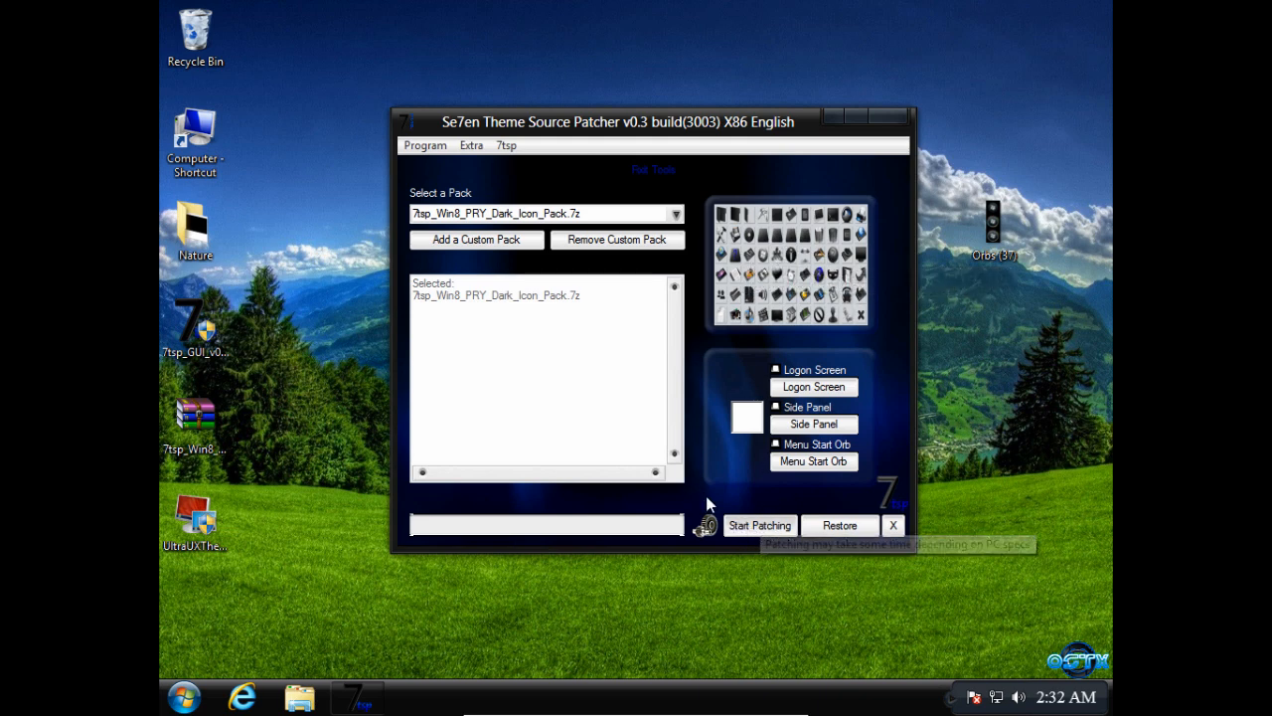
{"action": "left_click", "coordinate": [759, 525]}
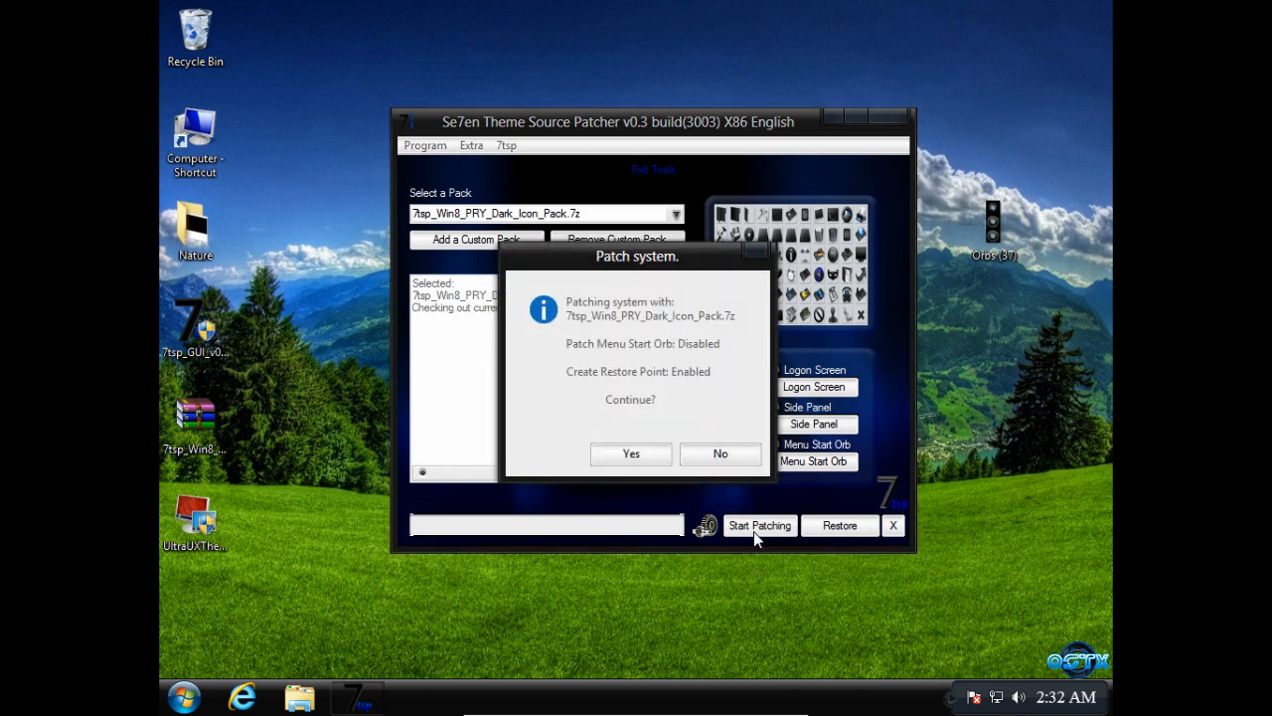
{"action": "mouse_move", "coordinate": [632, 453]}
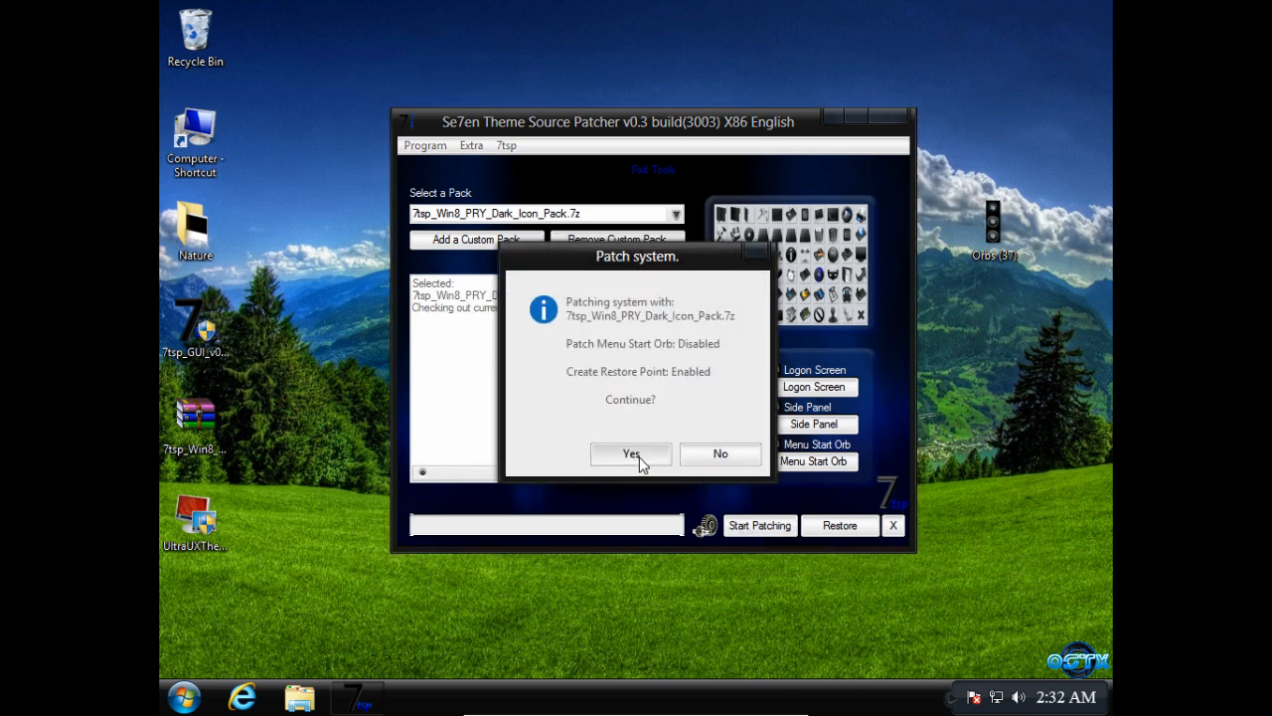
{"action": "left_click", "coordinate": [630, 453]}
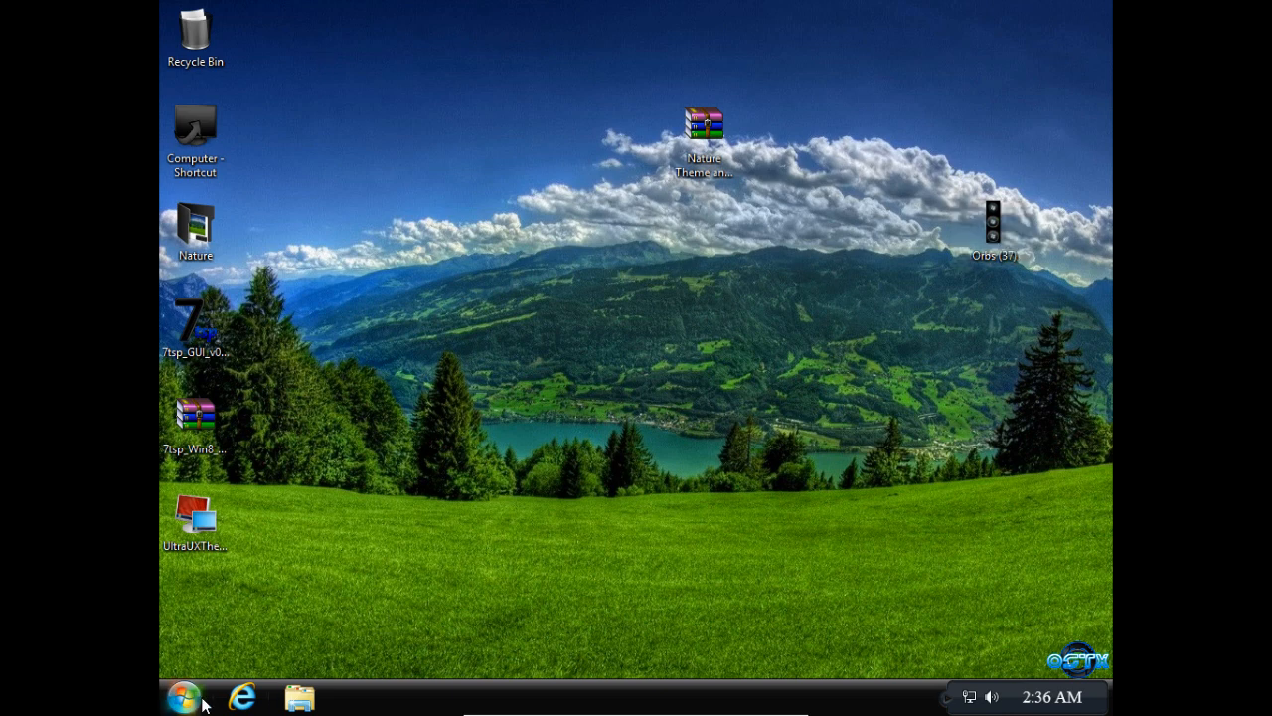
{"action": "mouse_move", "coordinate": [223, 668]}
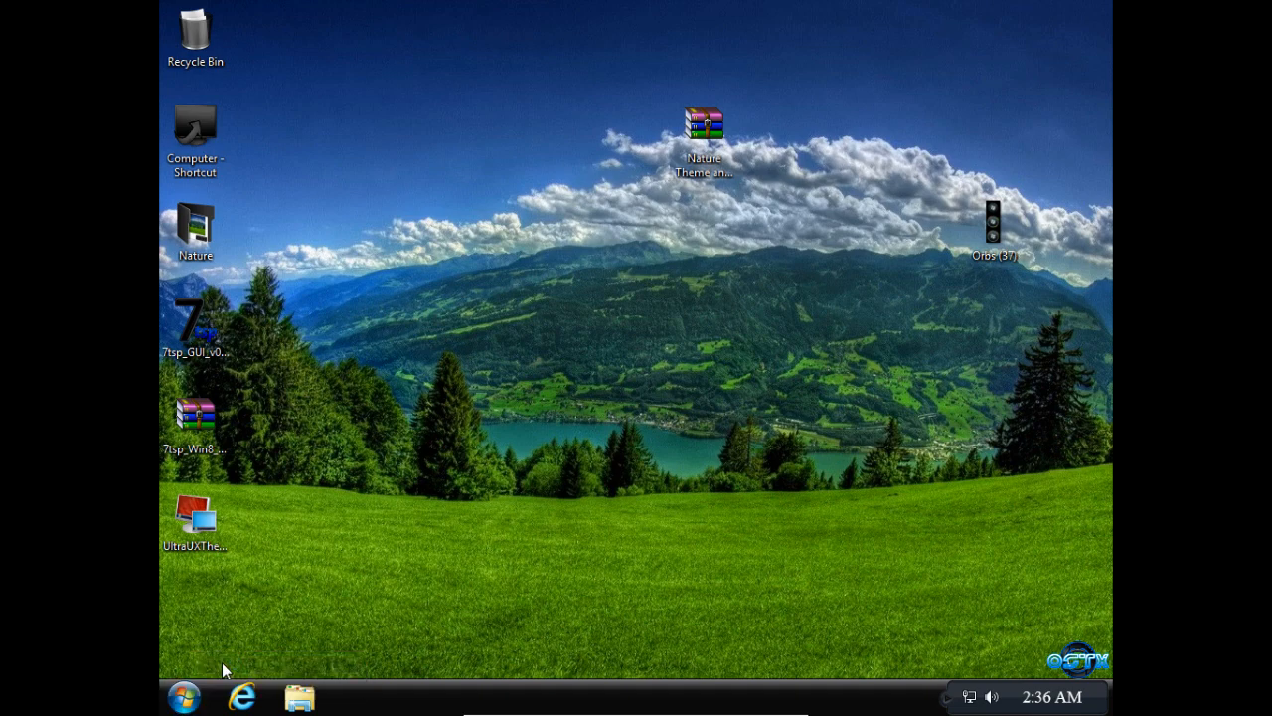
In StartIsBack Appearance, add the Orbs (37) BMP as the custom Start button image.
{"action": "left_click", "coordinate": [353, 199]}
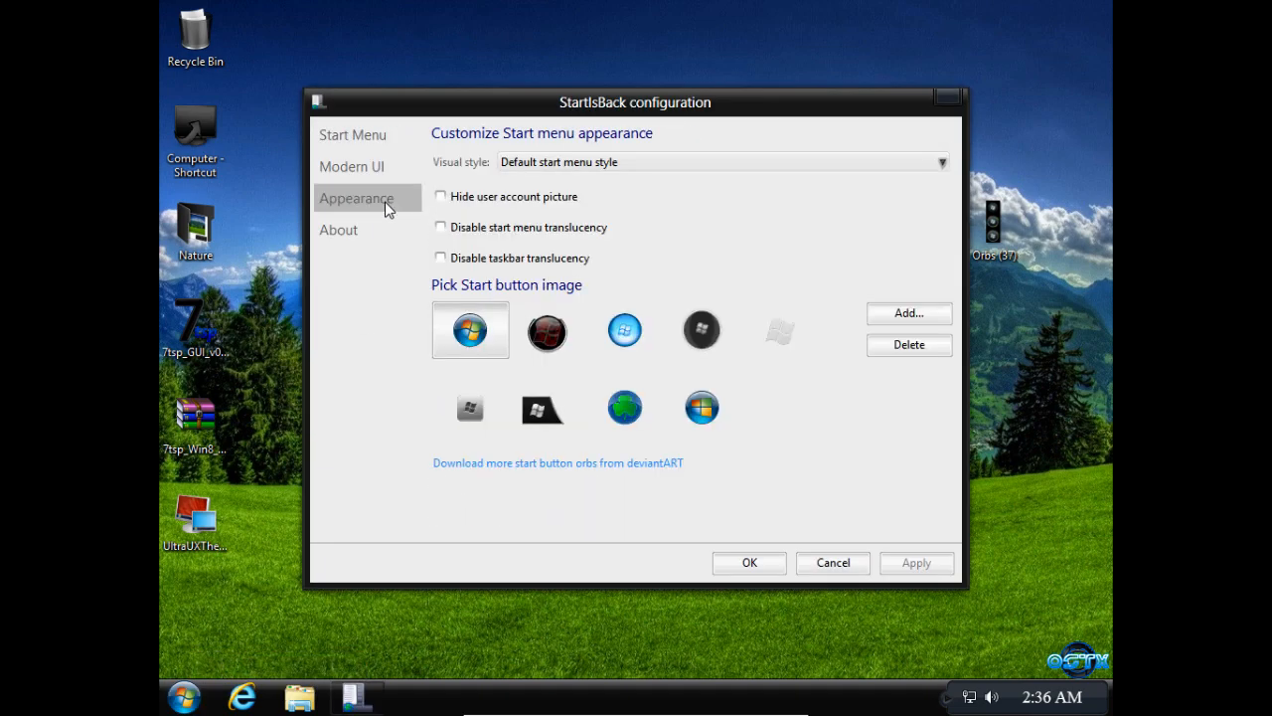
{"action": "mouse_move", "coordinate": [584, 334]}
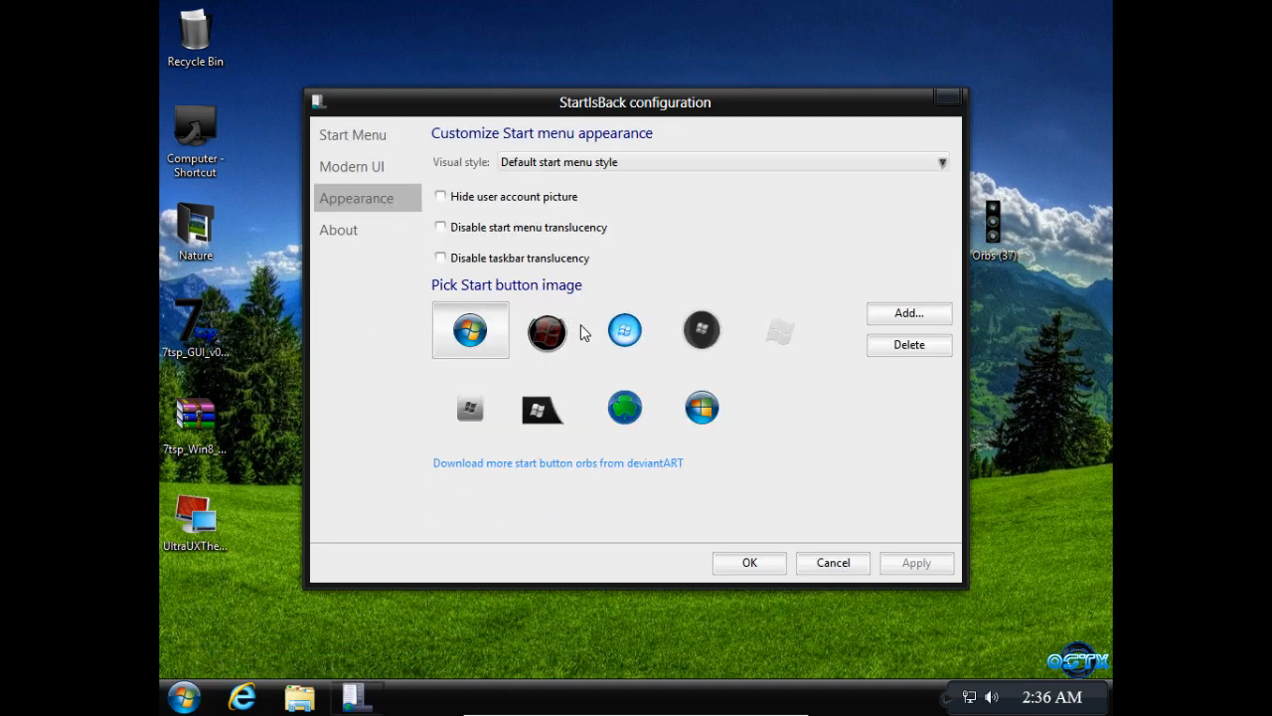
{"action": "left_click_drag", "start_coordinate": [634, 103], "coordinate": [660, 121]}
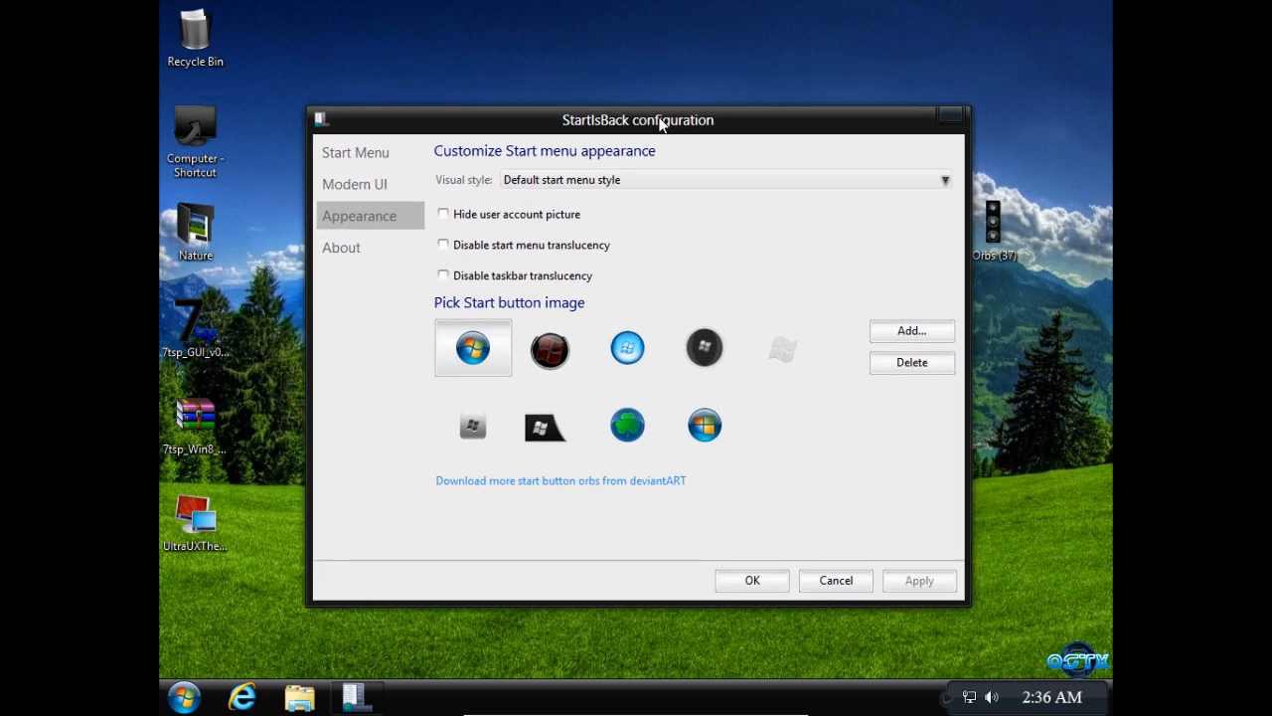
{"action": "left_click_drag", "start_coordinate": [636, 119], "coordinate": [630, 94]}
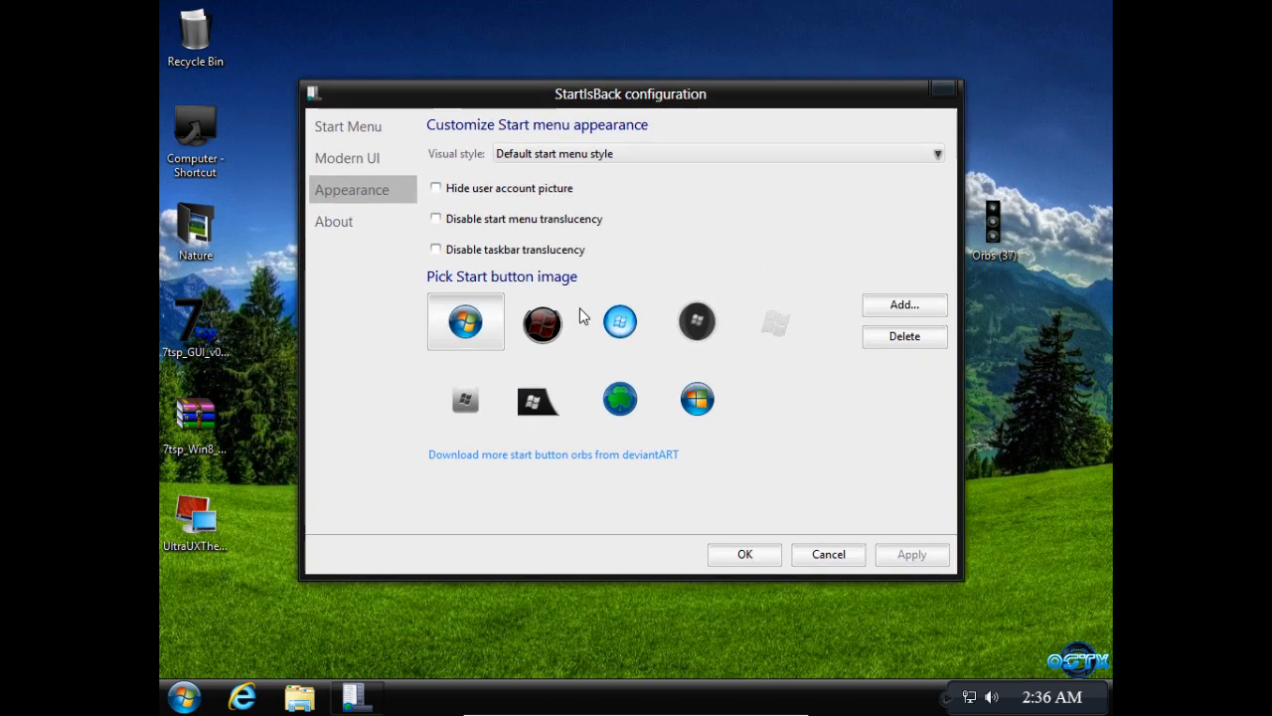
{"action": "left_click", "coordinate": [902, 304]}
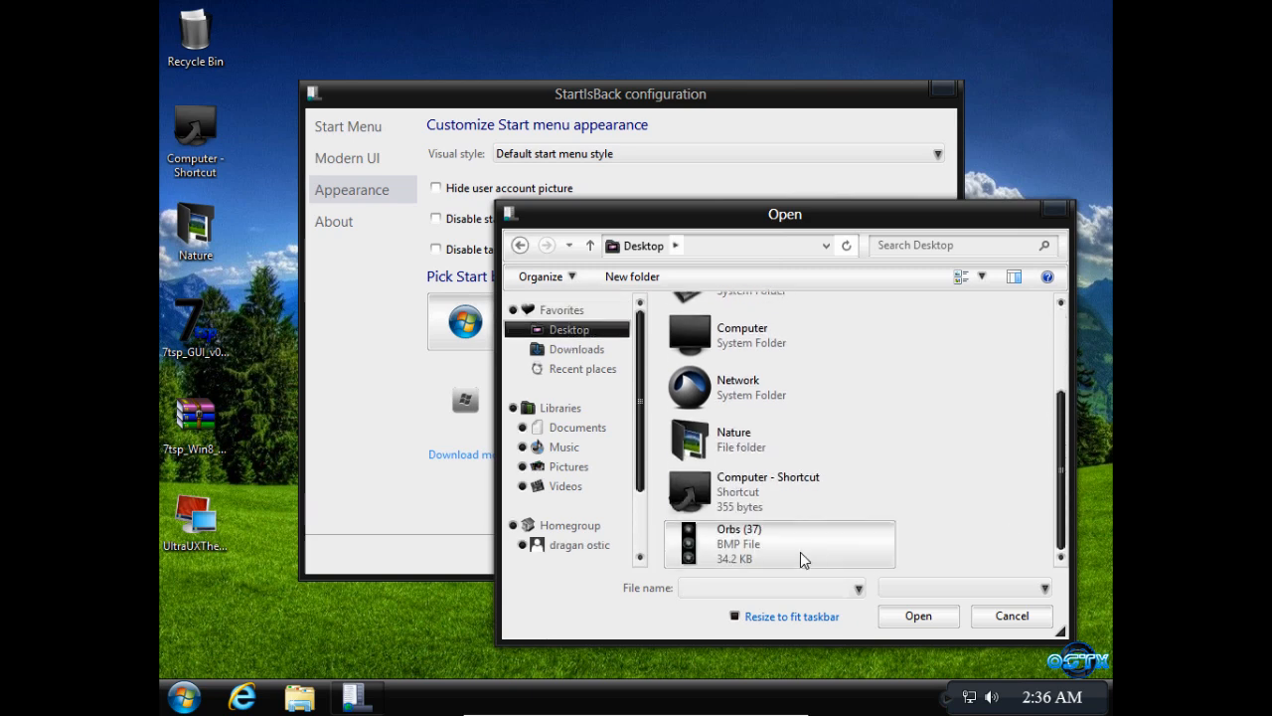
{"action": "left_click", "coordinate": [918, 616]}
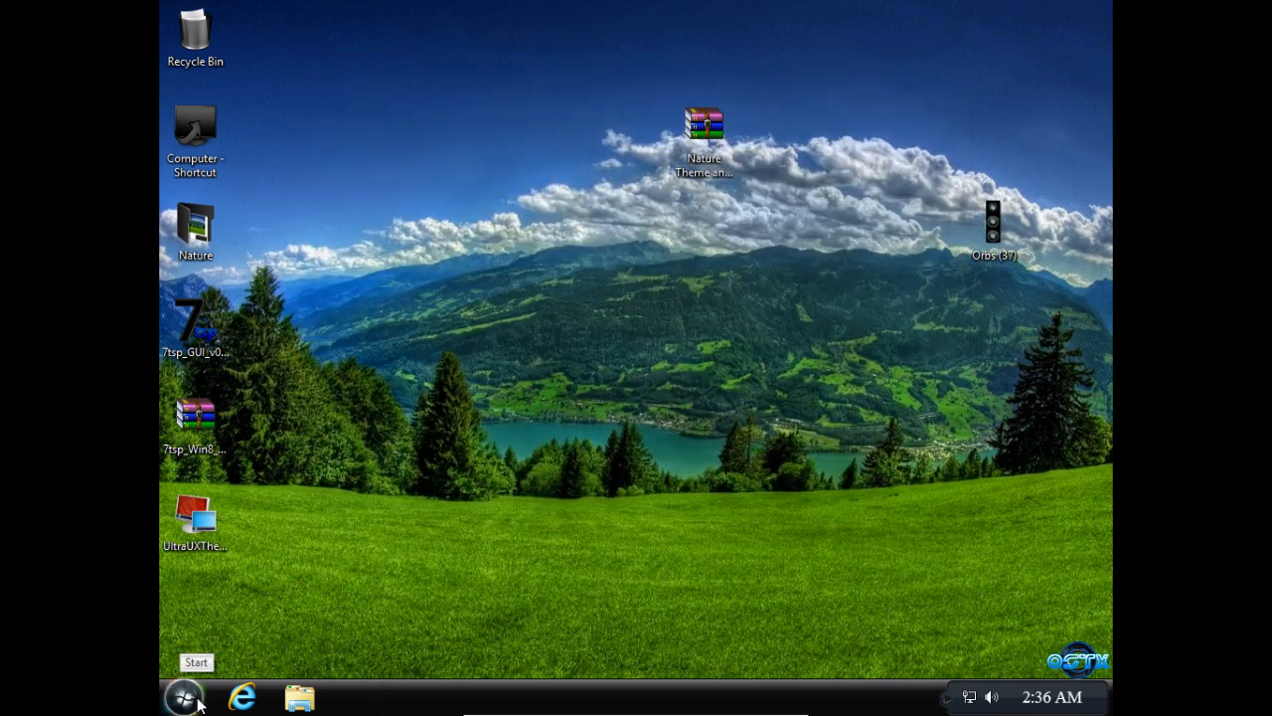
{"action": "left_click", "coordinate": [182, 696]}
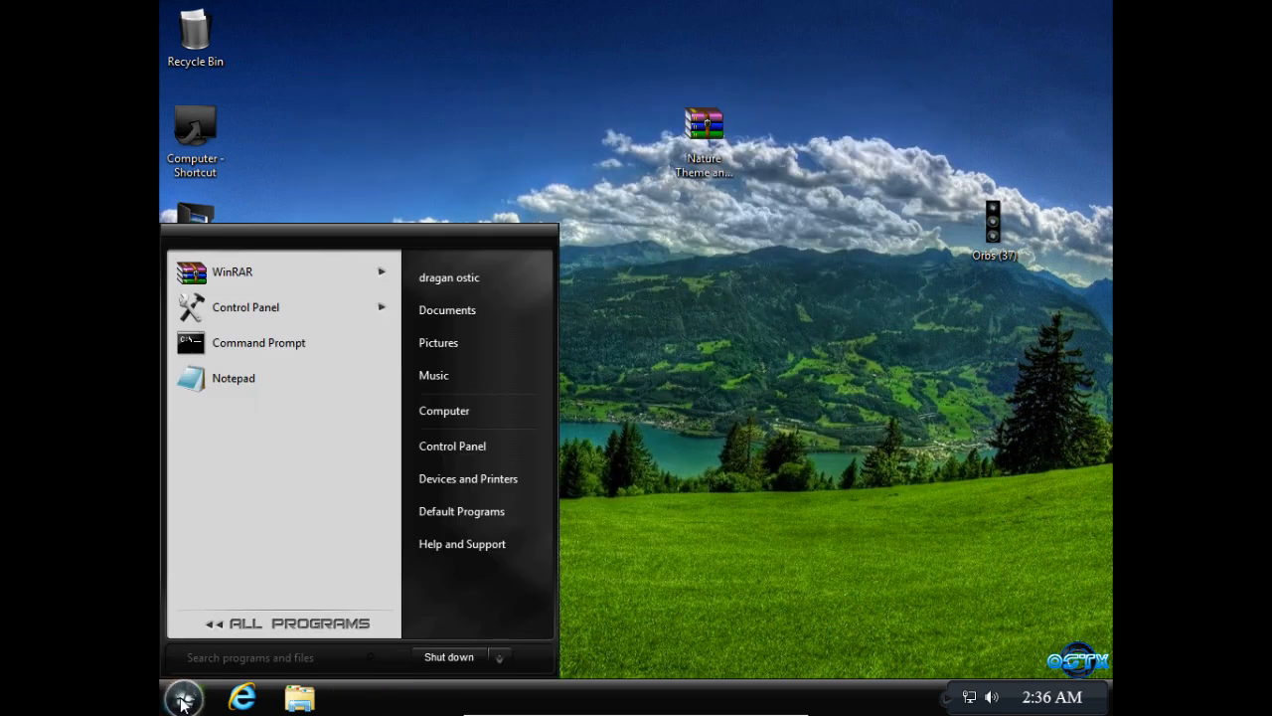
{"action": "left_click", "coordinate": [382, 318]}
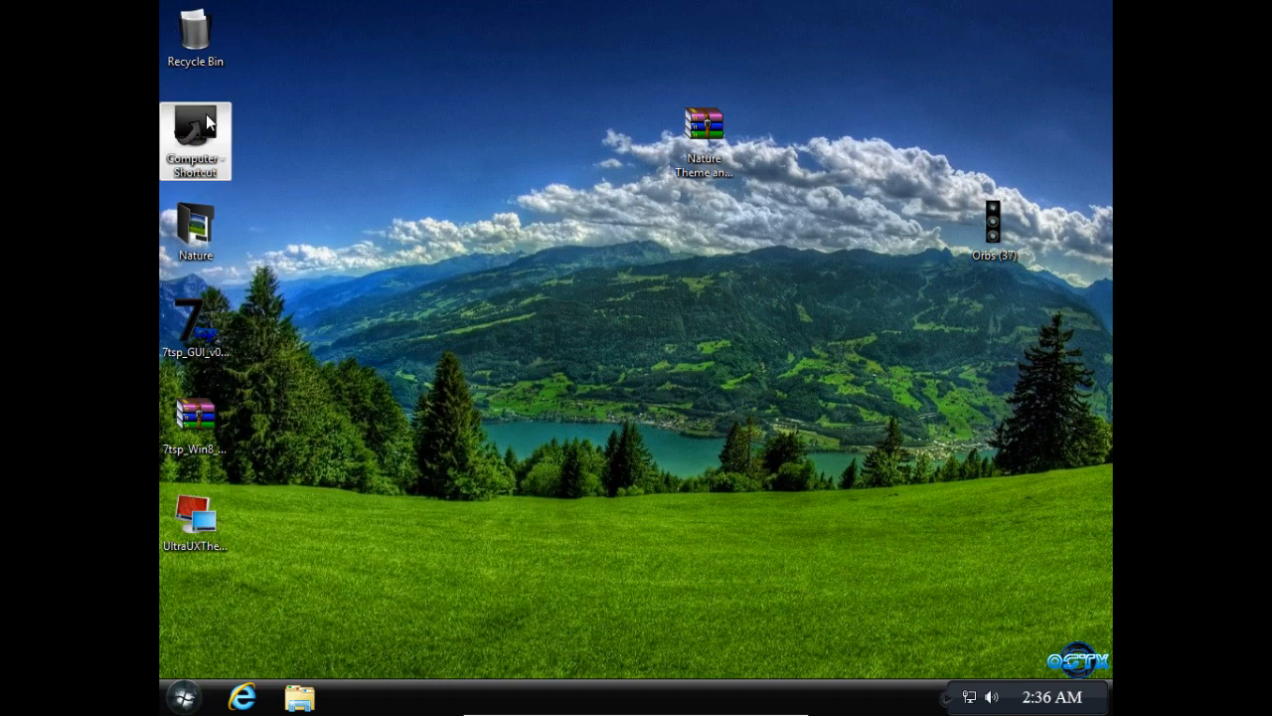
{"action": "double_click", "coordinate": [195, 139]}
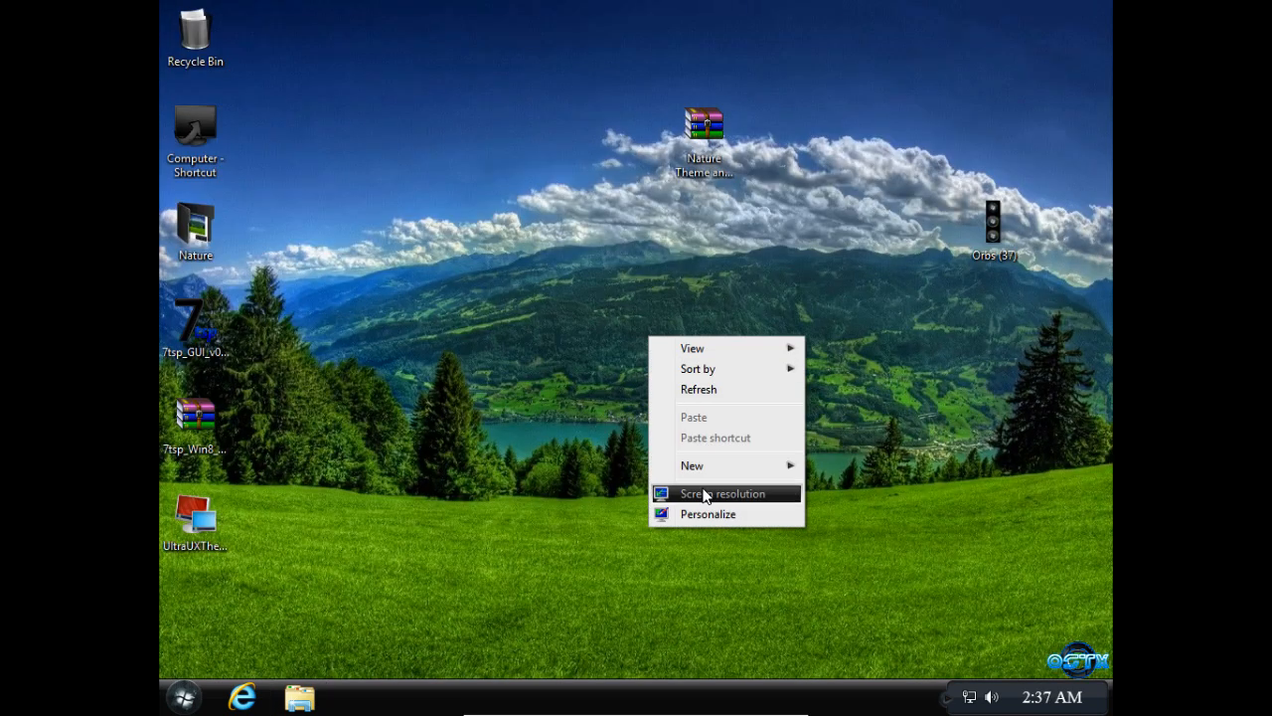
{"action": "left_click", "coordinate": [707, 513]}
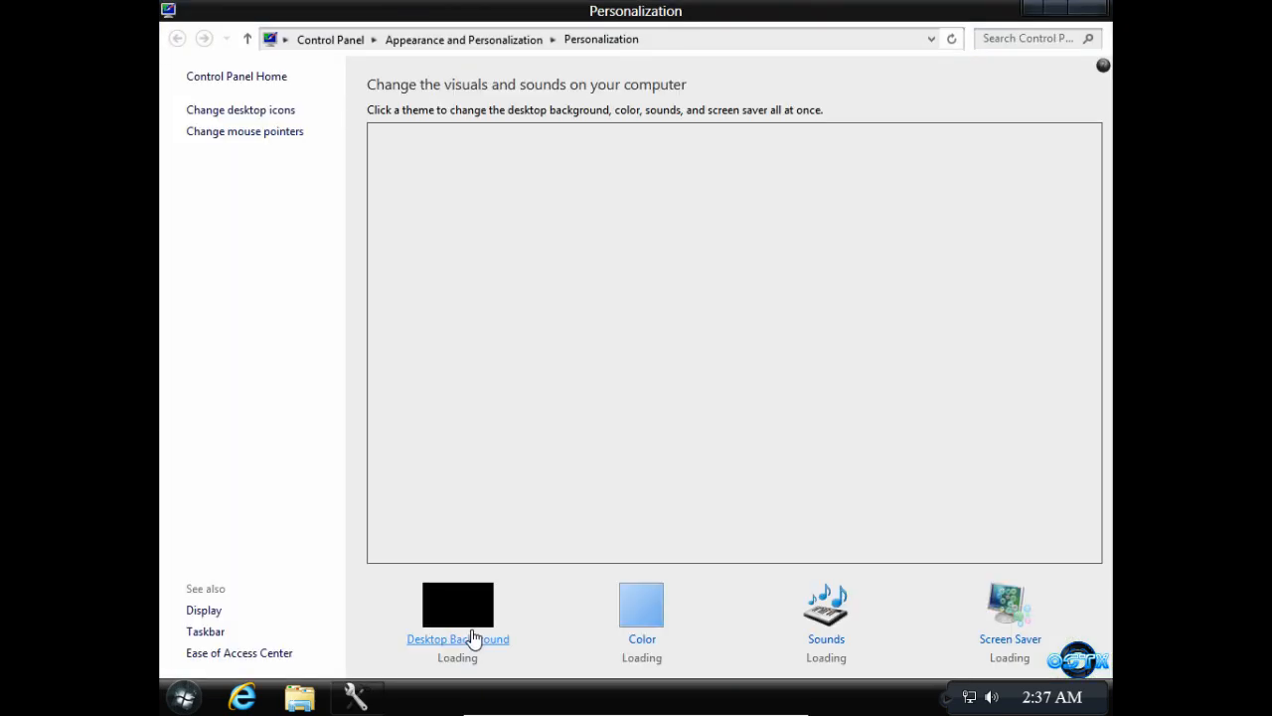
{"action": "left_click", "coordinate": [458, 638]}
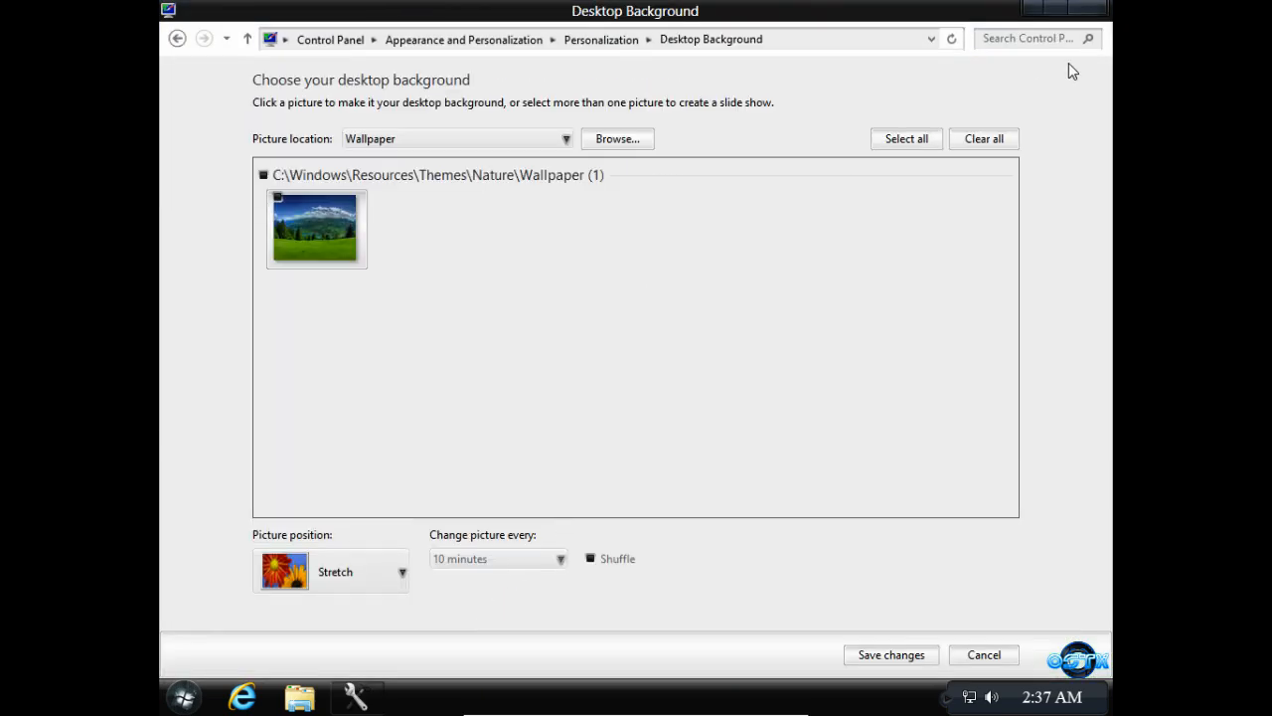
{"action": "left_click", "coordinate": [890, 654]}
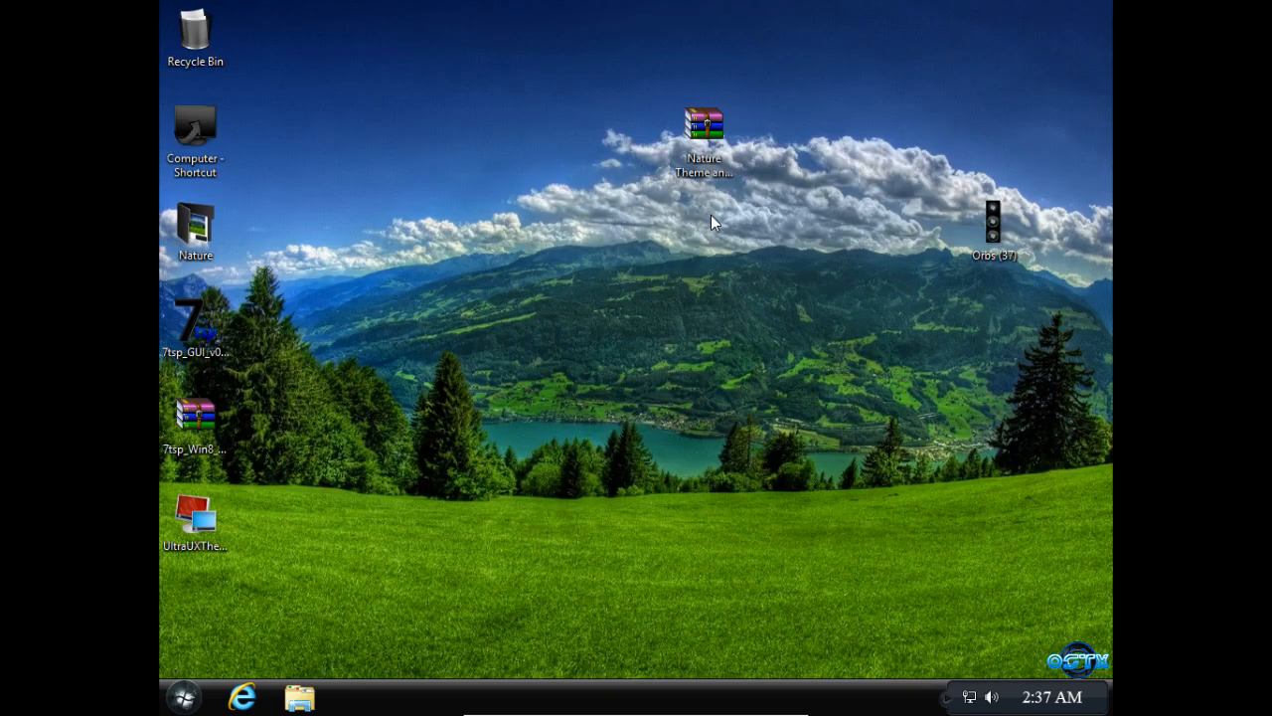